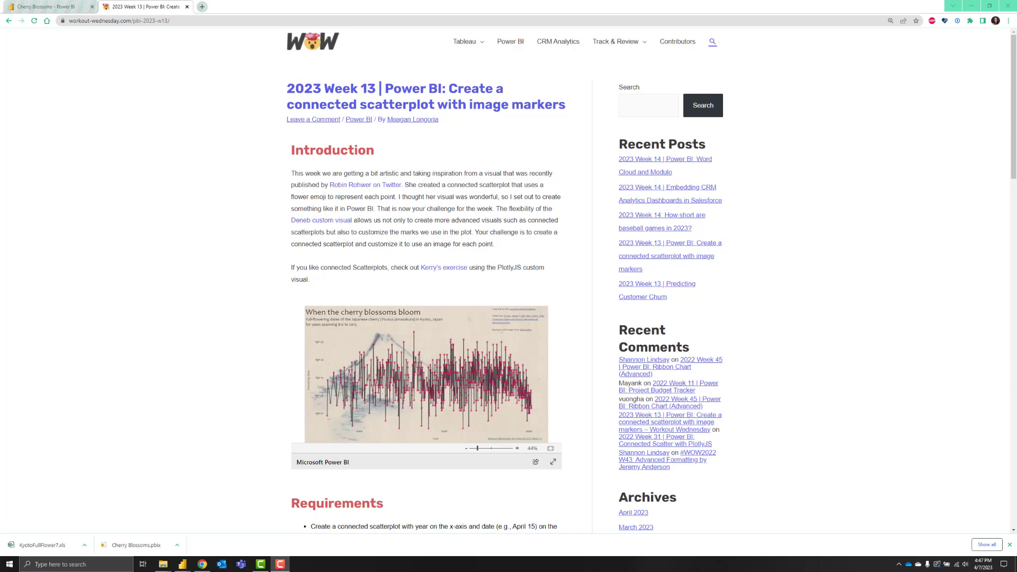
# Step: View the example report full screen, then scroll through the Requirements and Dataset sections
pyautogui.scroll(-3)
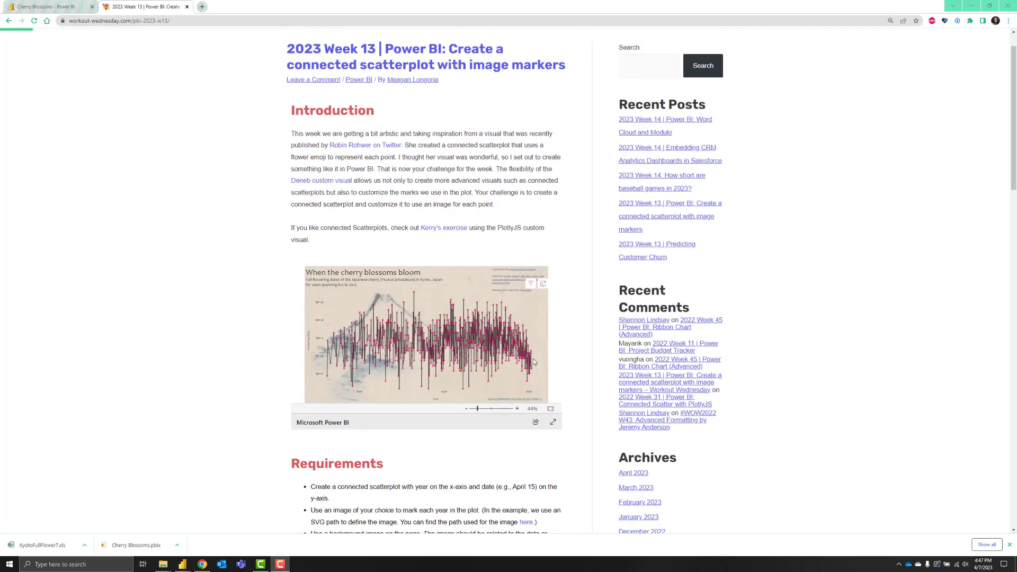
pyautogui.click(552, 422)
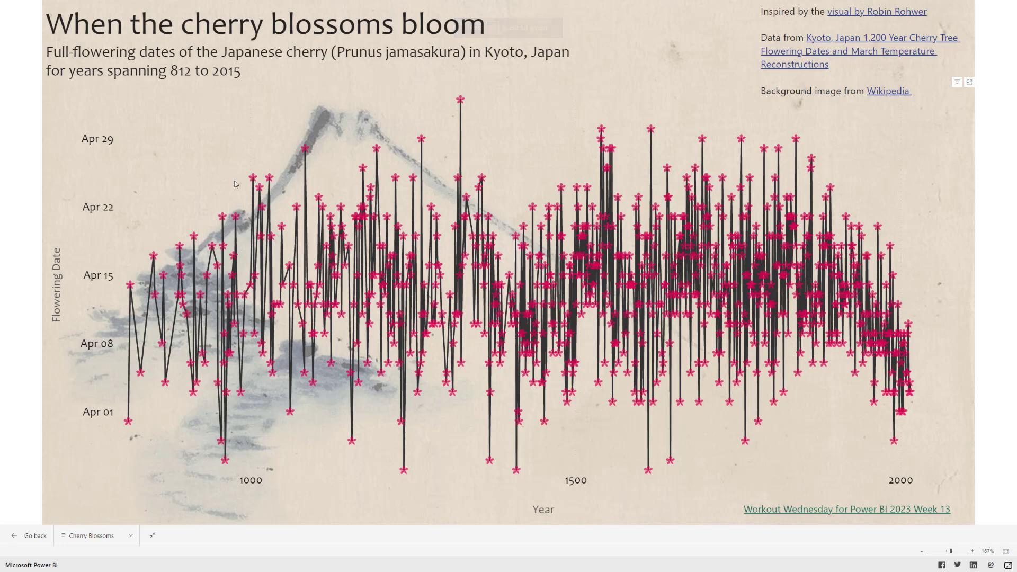
pyautogui.moveTo(915, 446)
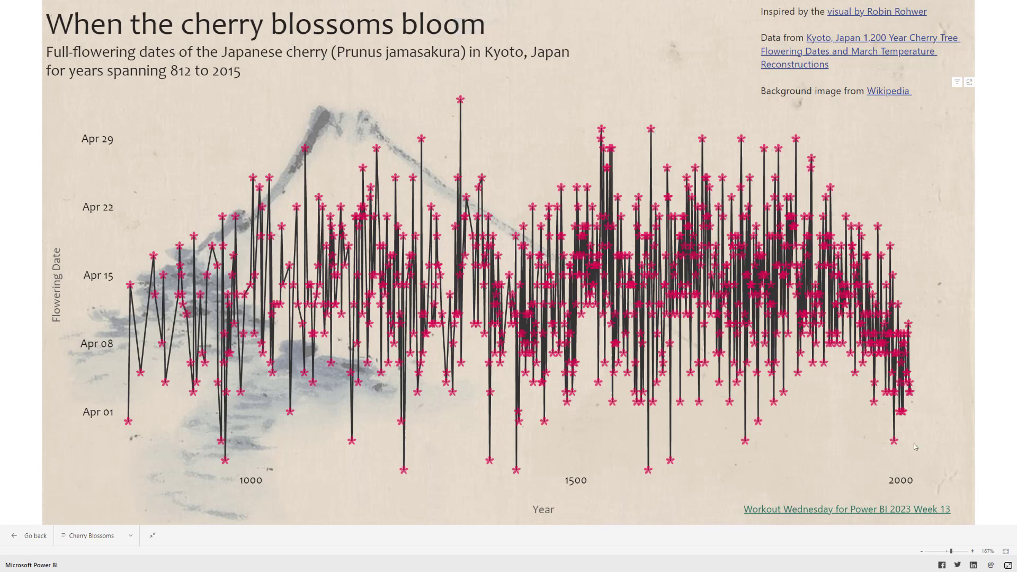
pyautogui.moveTo(876, 11)
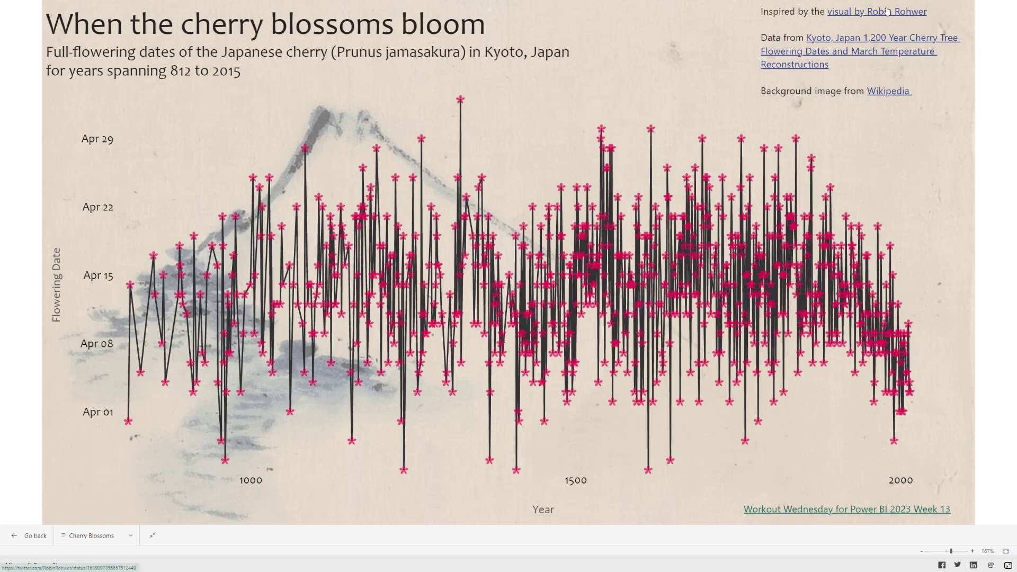
pyautogui.moveTo(884, 14)
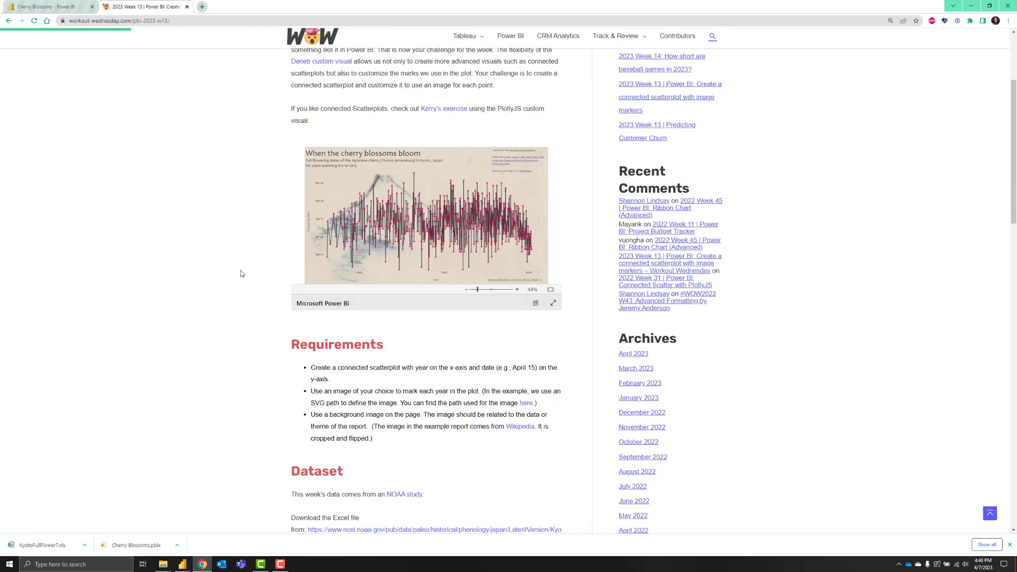
pyautogui.scroll(-3)
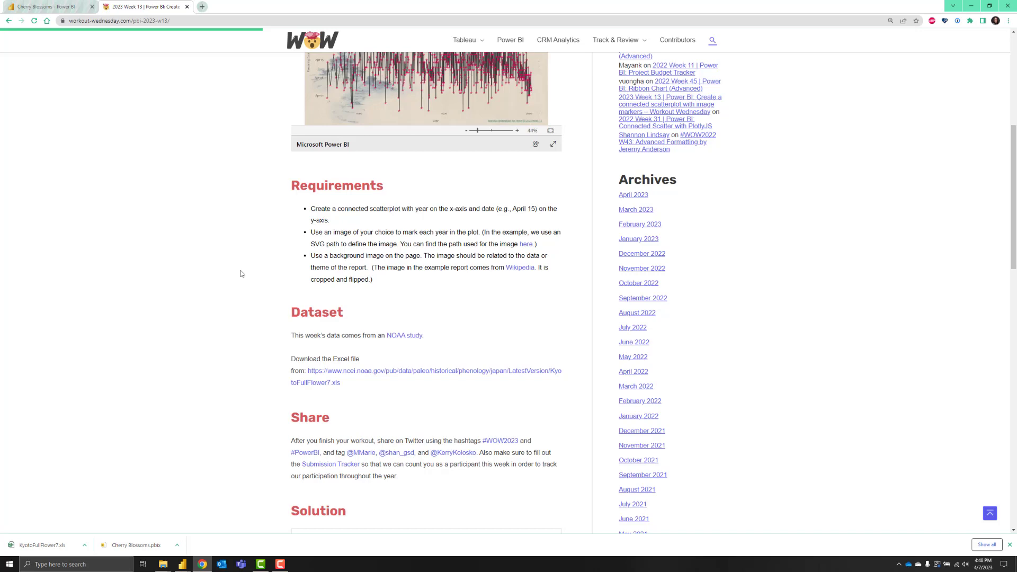
pyautogui.scroll(-3)
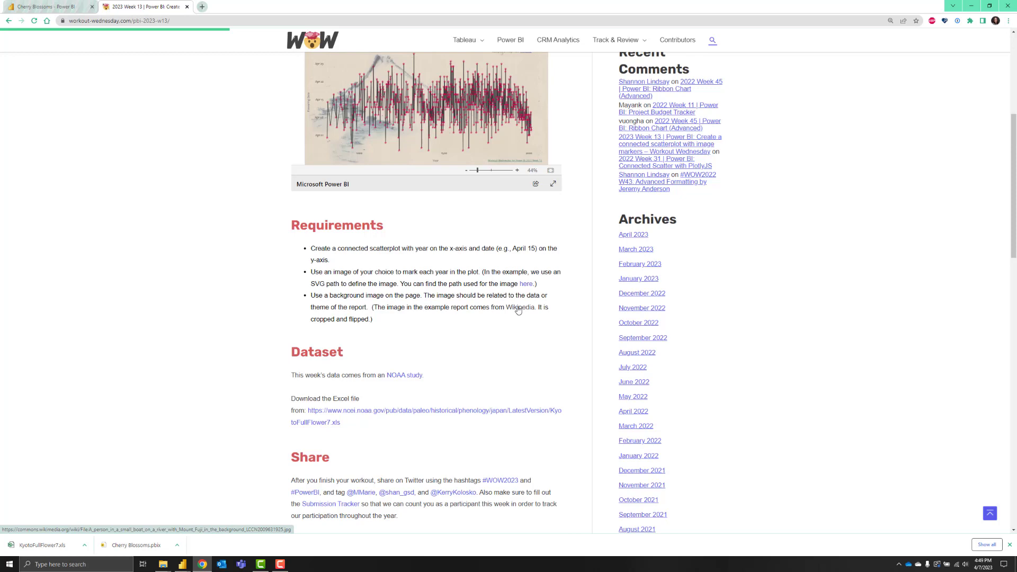
pyautogui.scroll(3)
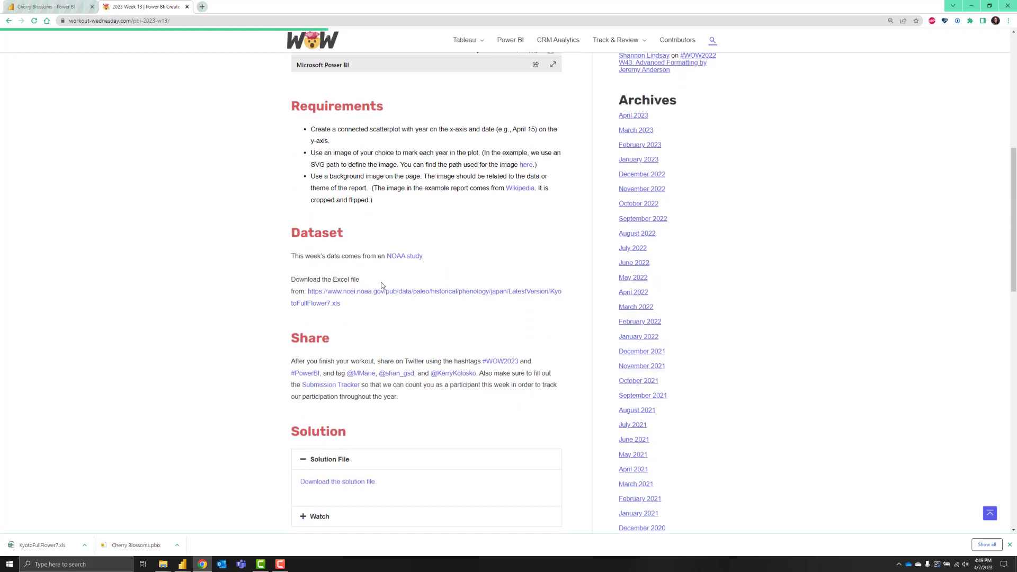
pyautogui.moveTo(279, 258)
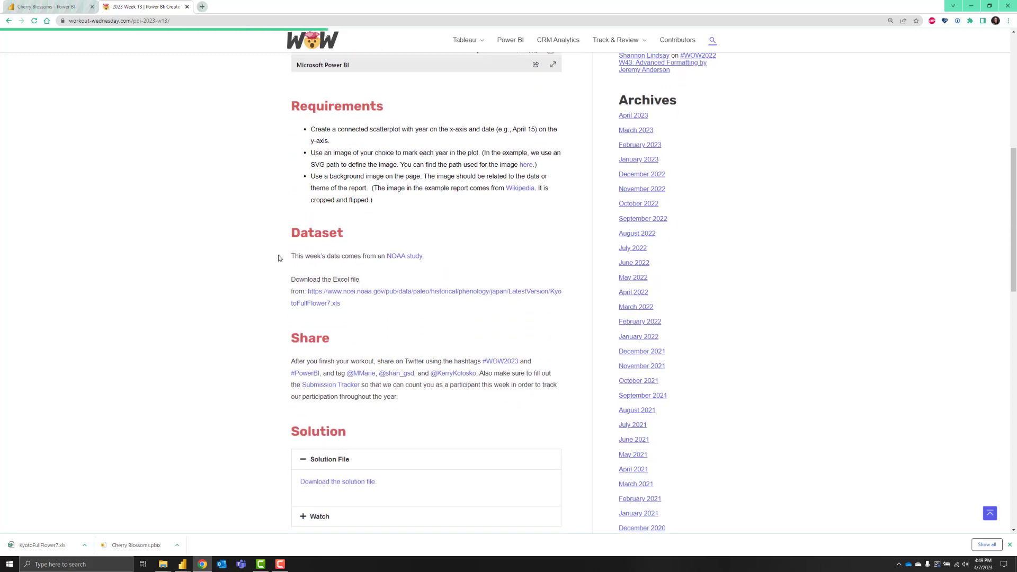
pyautogui.moveTo(402, 261)
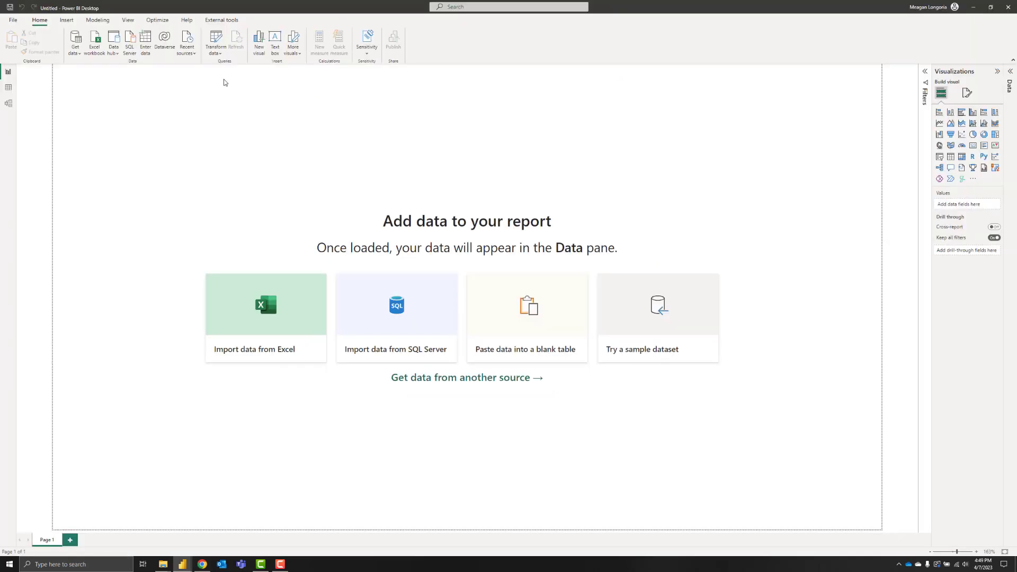
pyautogui.moveTo(75, 42)
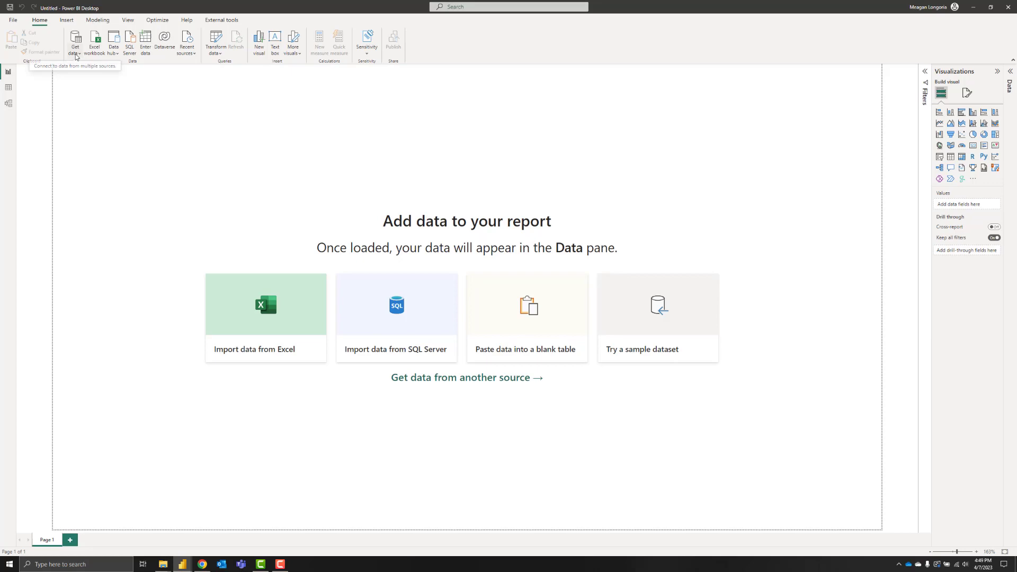
# Step: Import the KyotoFullFlower7.xls sheet from an Excel workbook into Power Query Editor
pyautogui.click(265, 318)
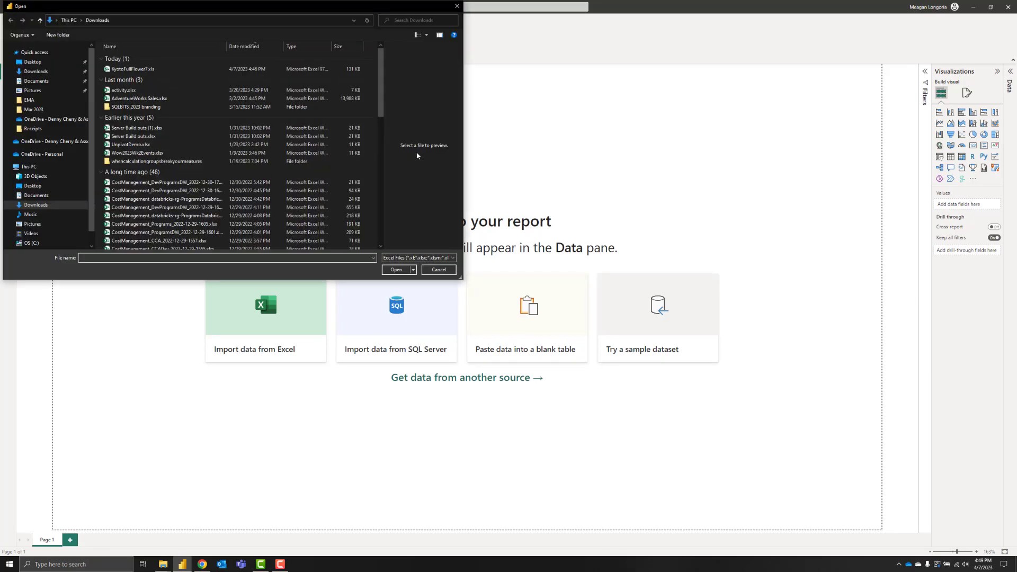
pyautogui.click(438, 269)
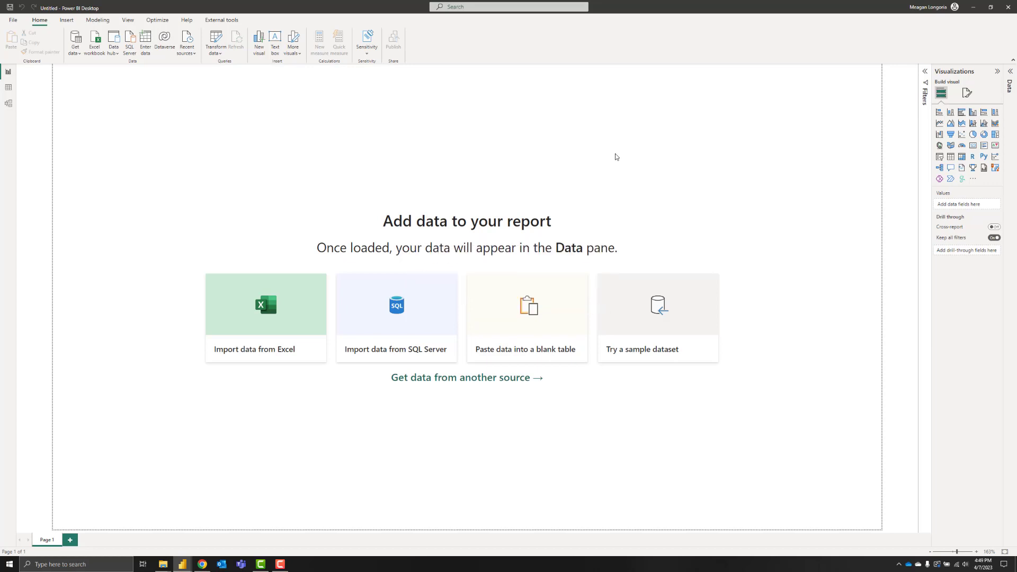
pyautogui.click(266, 317)
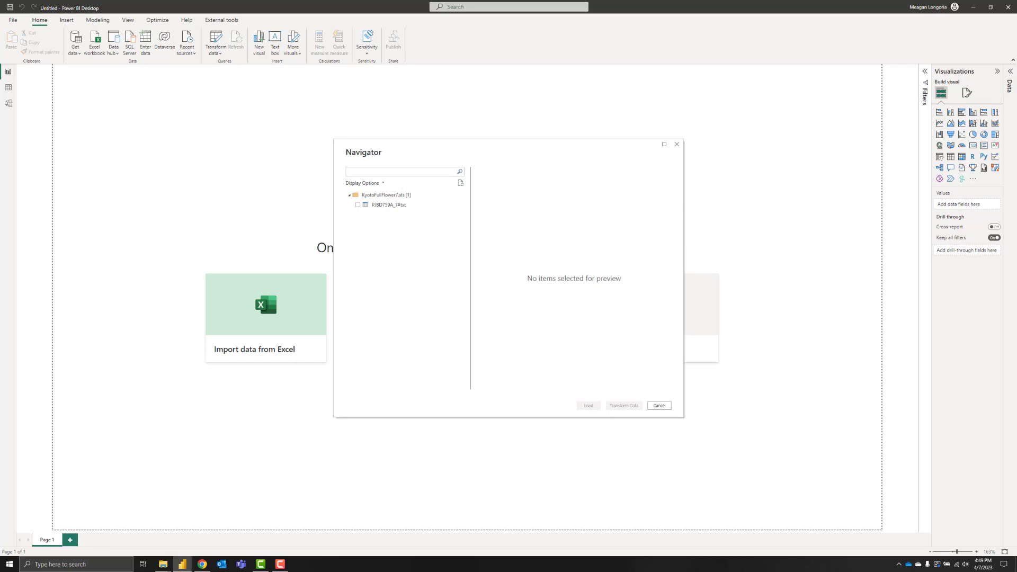
pyautogui.click(357, 205)
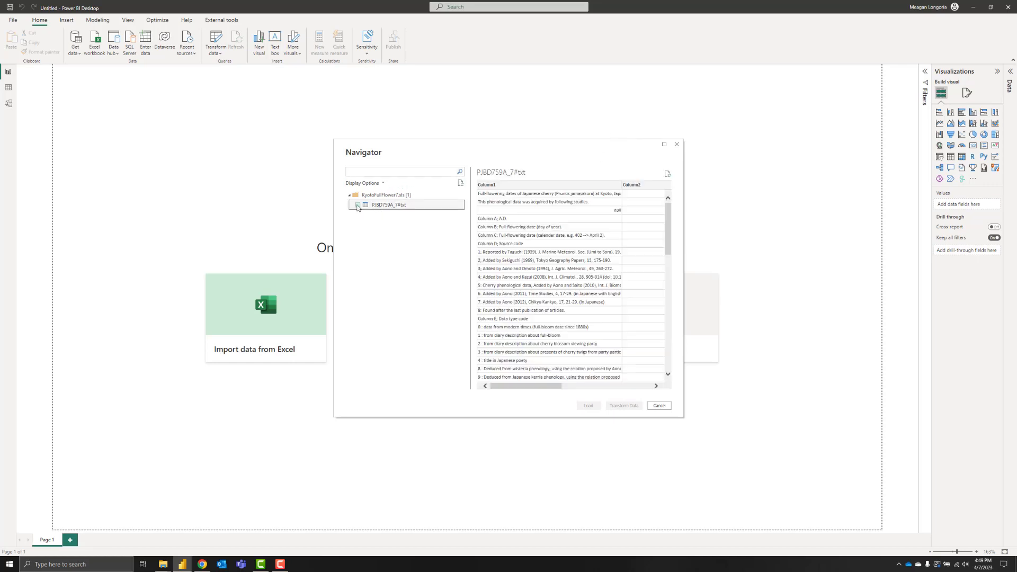
pyautogui.click(358, 205)
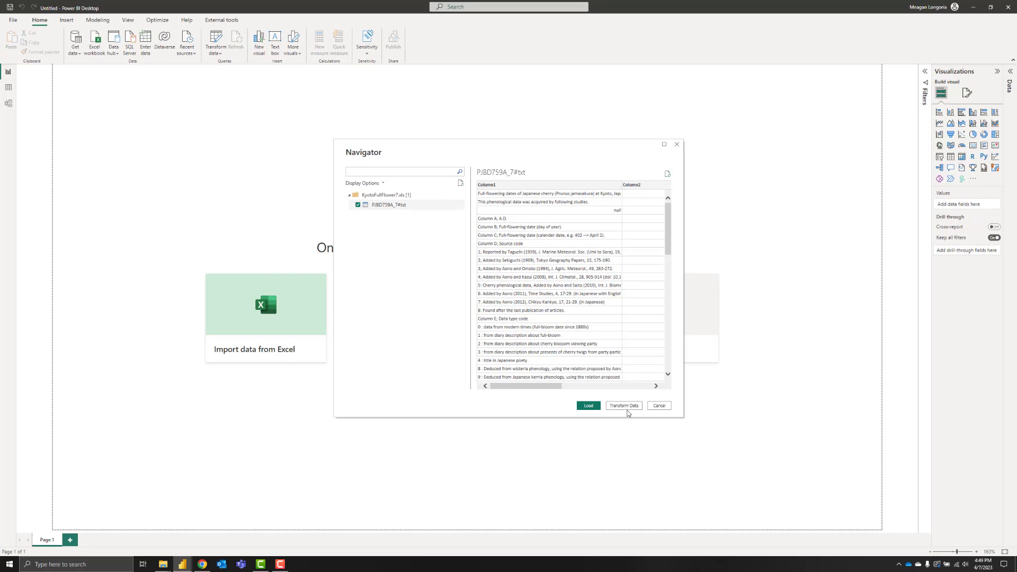
pyautogui.click(658, 405)
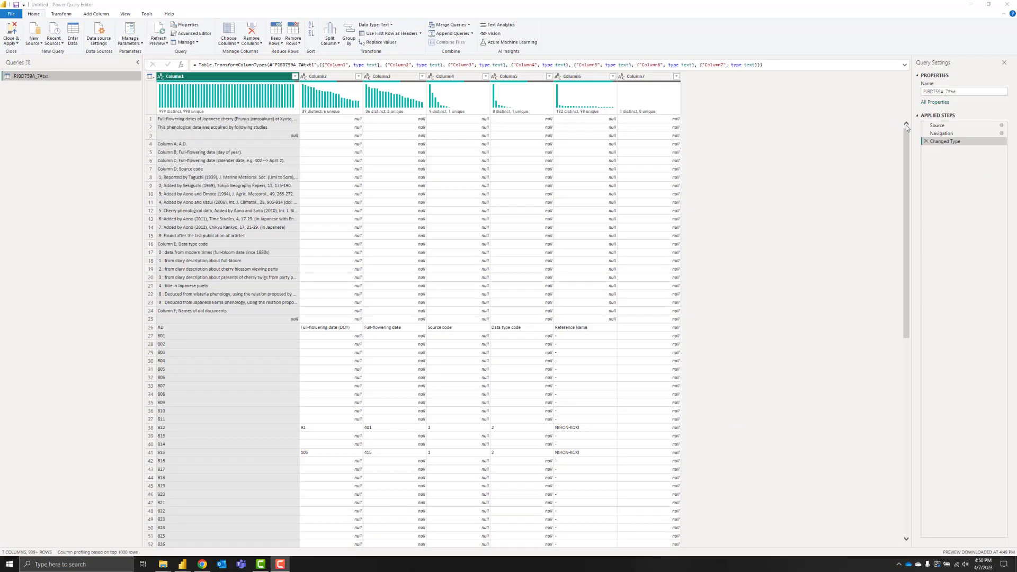
# Step: Rename the query 'Cherry Blossom', remove the top note rows, and promote the AD row to headers
pyautogui.click(962, 91)
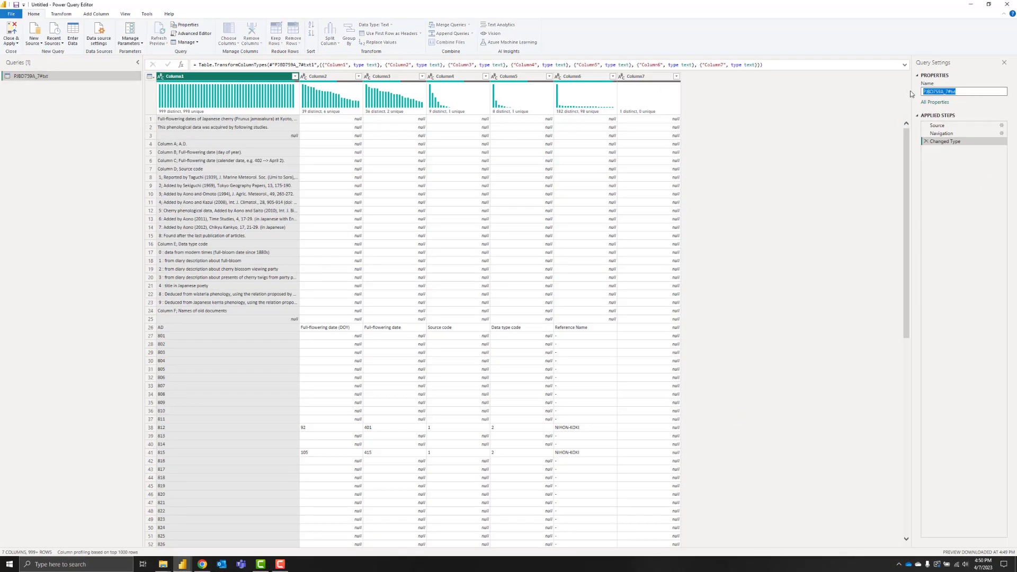
pyautogui.write('Cherry Blossom')
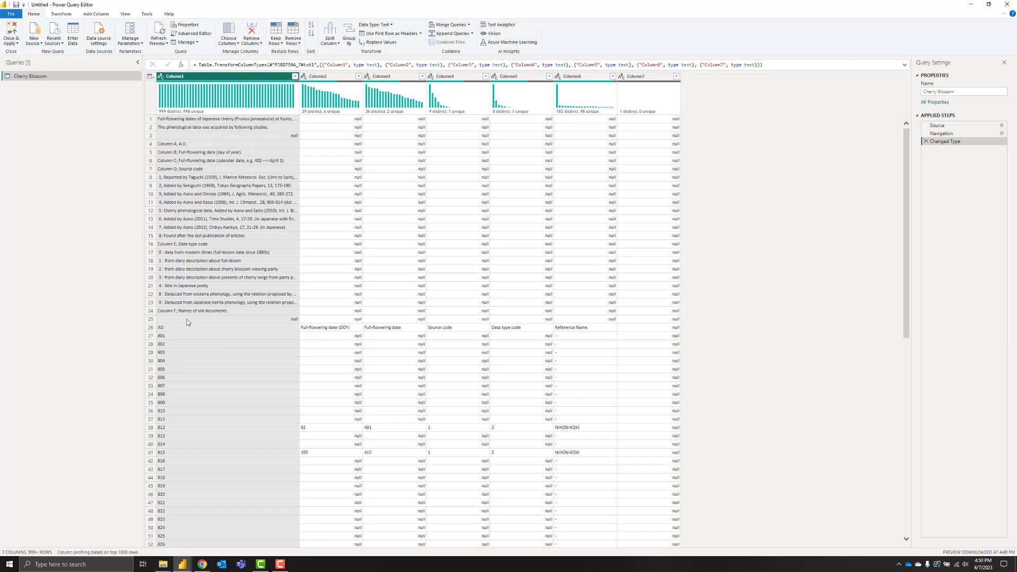
pyautogui.click(151, 76)
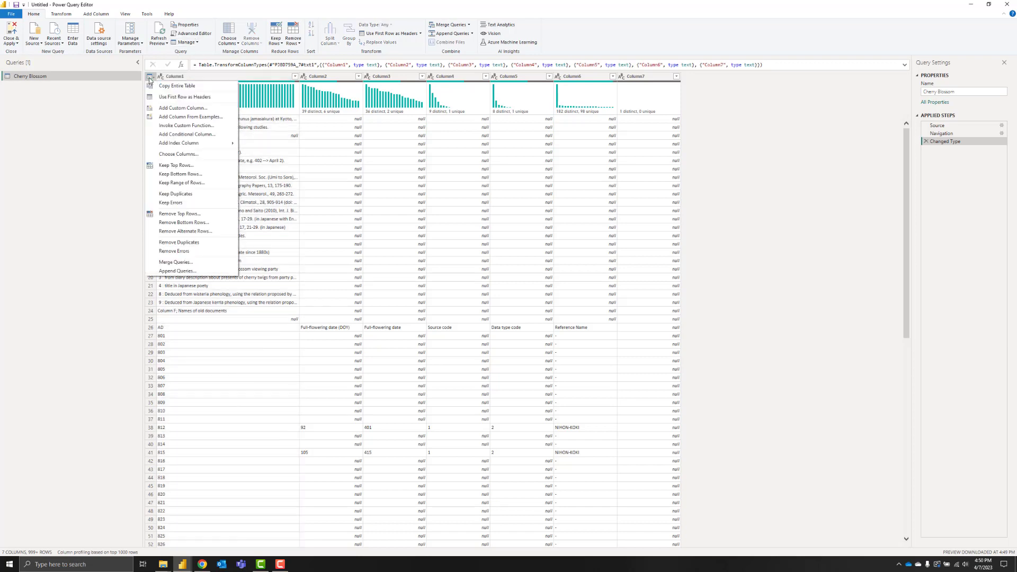
pyautogui.moveTo(209, 240)
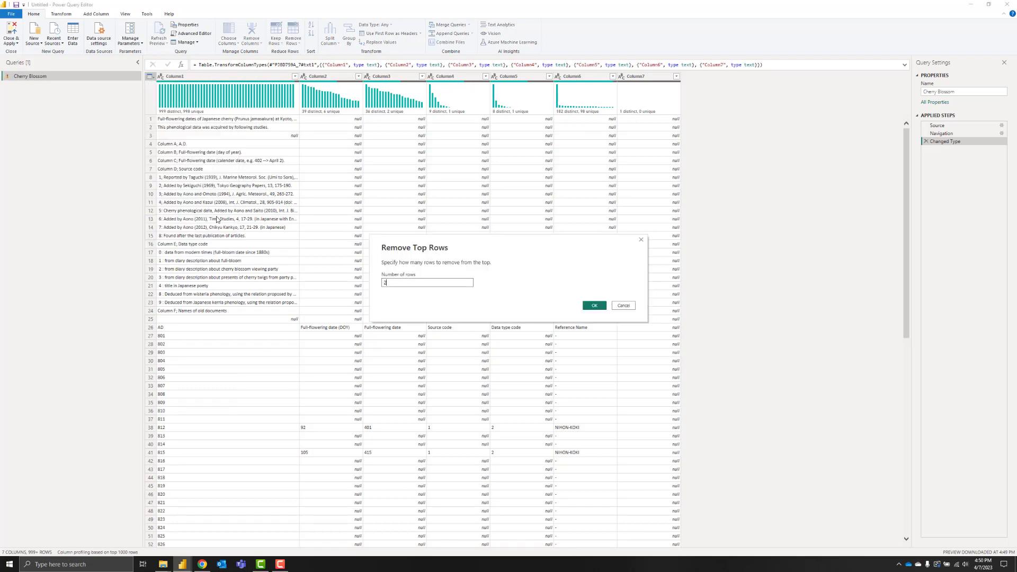
pyautogui.click(593, 305)
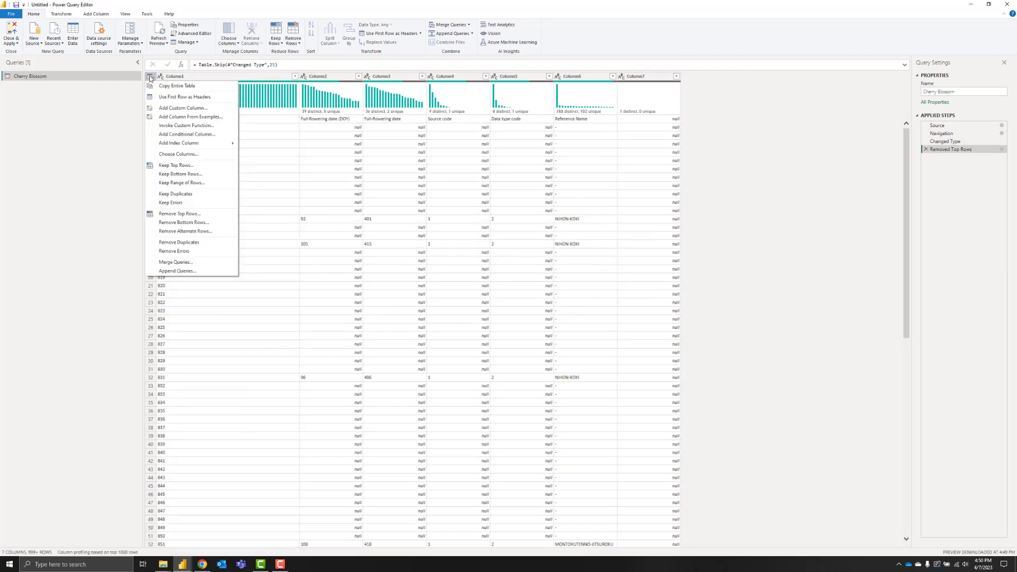
pyautogui.click(184, 96)
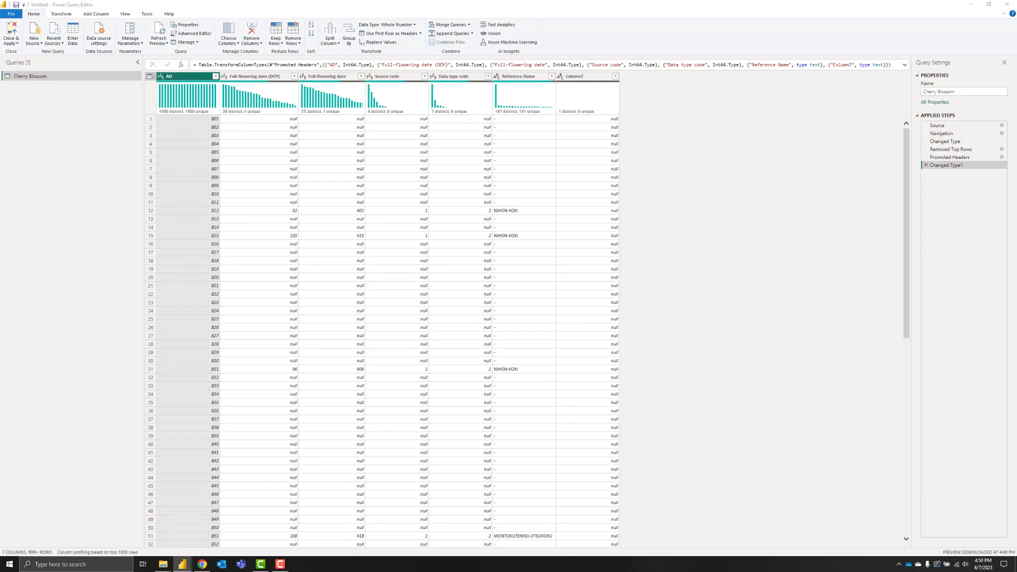
# Step: Remove the empty Column7 from the query
pyautogui.click(184, 75)
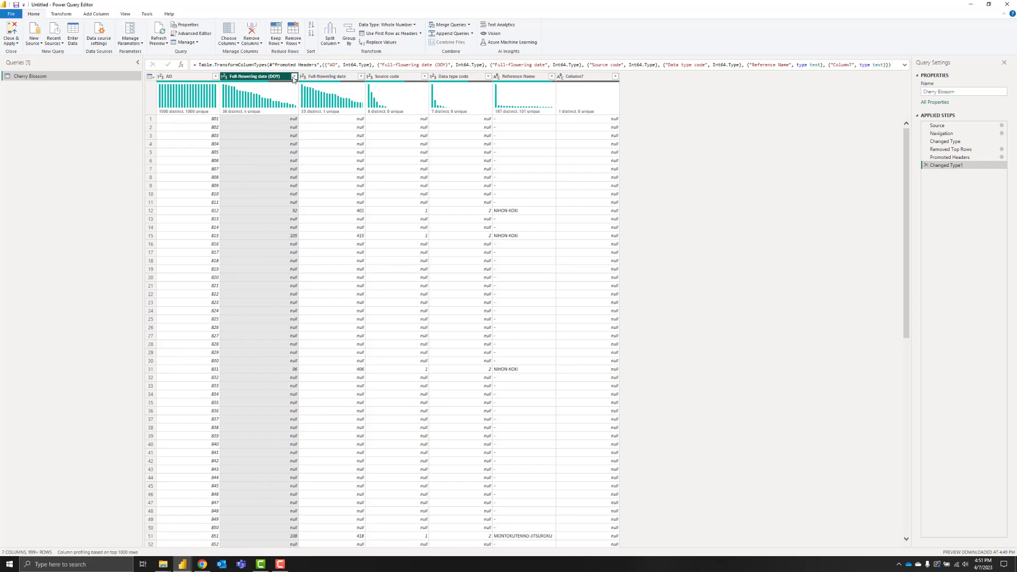
pyautogui.click(389, 76)
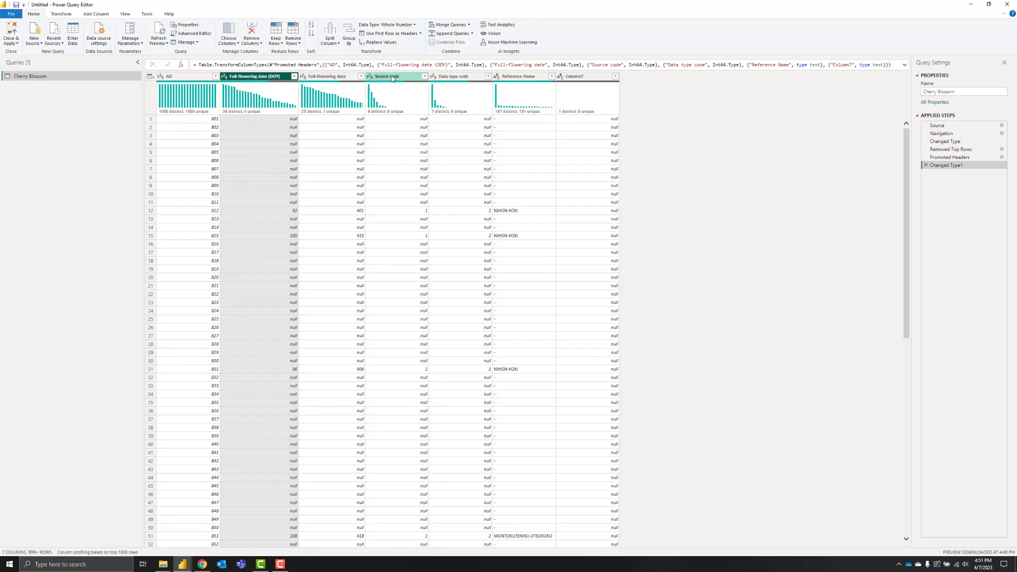
pyautogui.scroll(-3)
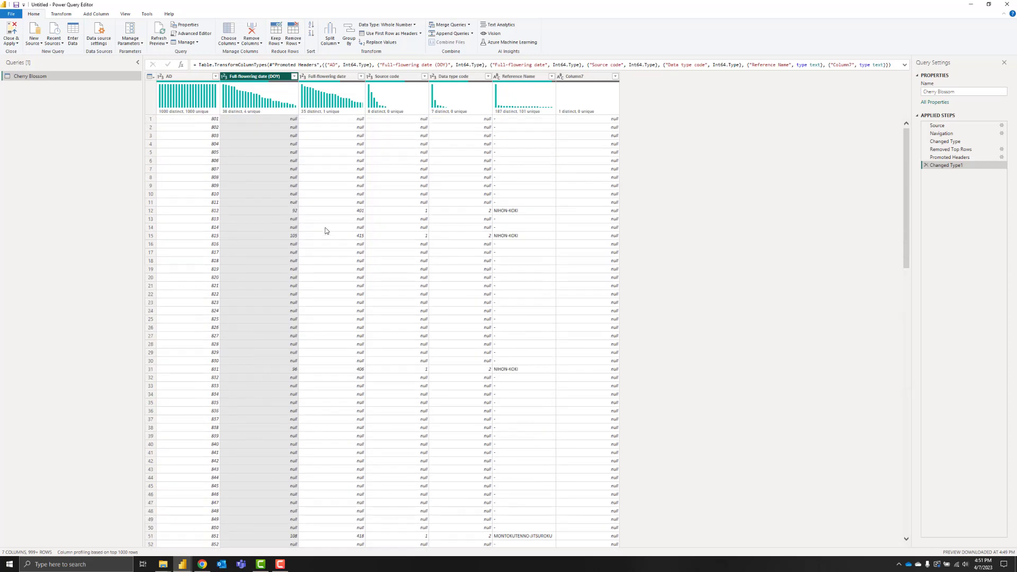
pyautogui.moveTo(534, 87)
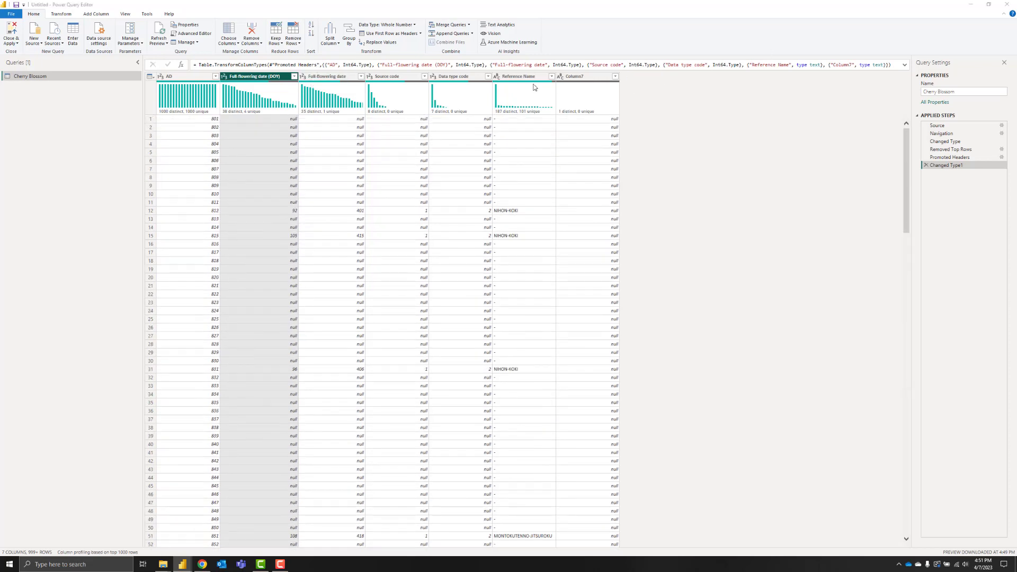
pyautogui.click(573, 75)
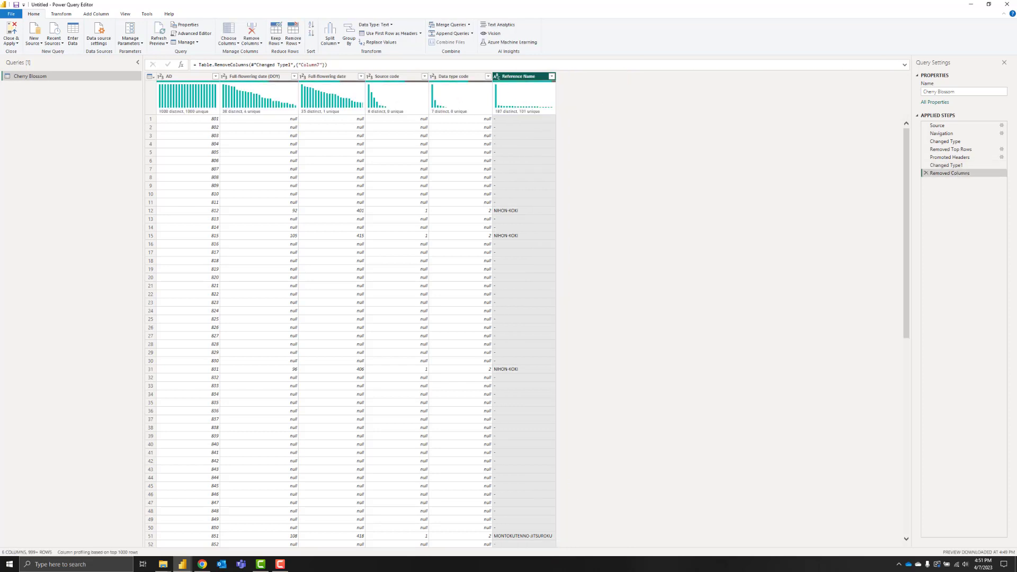
# Step: Filter out null Full-flowering date (DOY) rows, leaving 827 rows
pyautogui.click(253, 76)
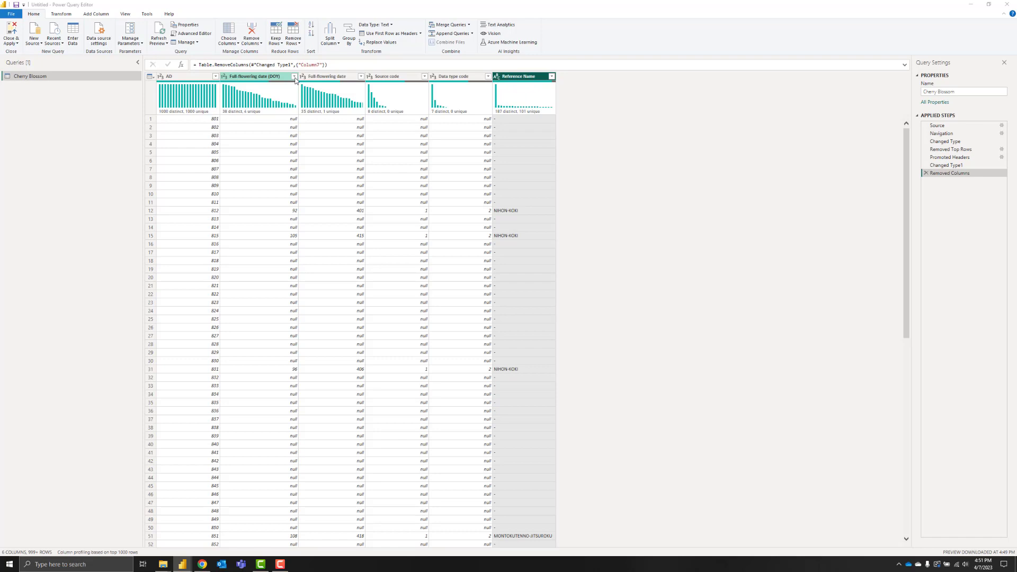
pyautogui.click(294, 76)
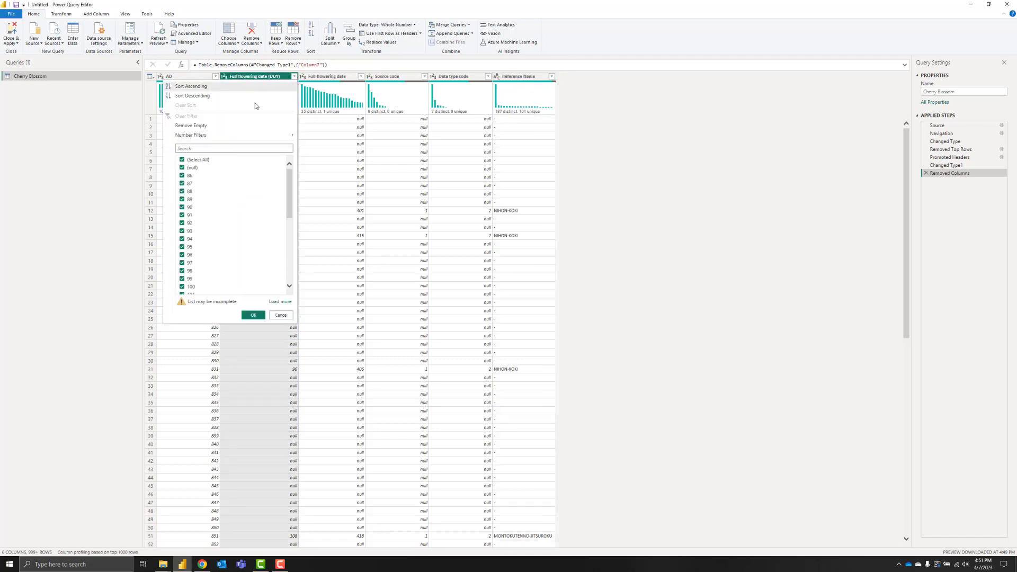
pyautogui.click(183, 167)
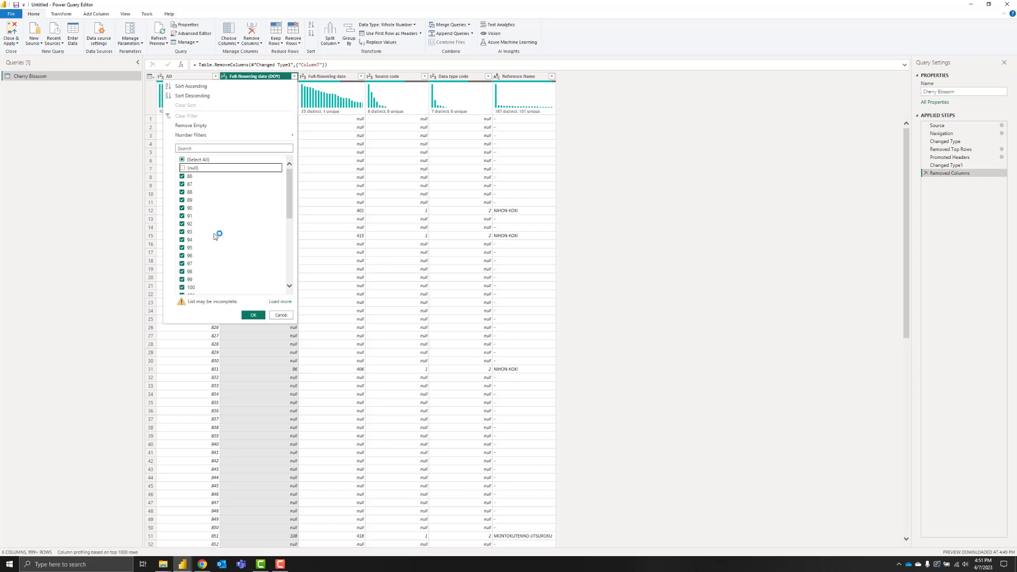
pyautogui.click(253, 315)
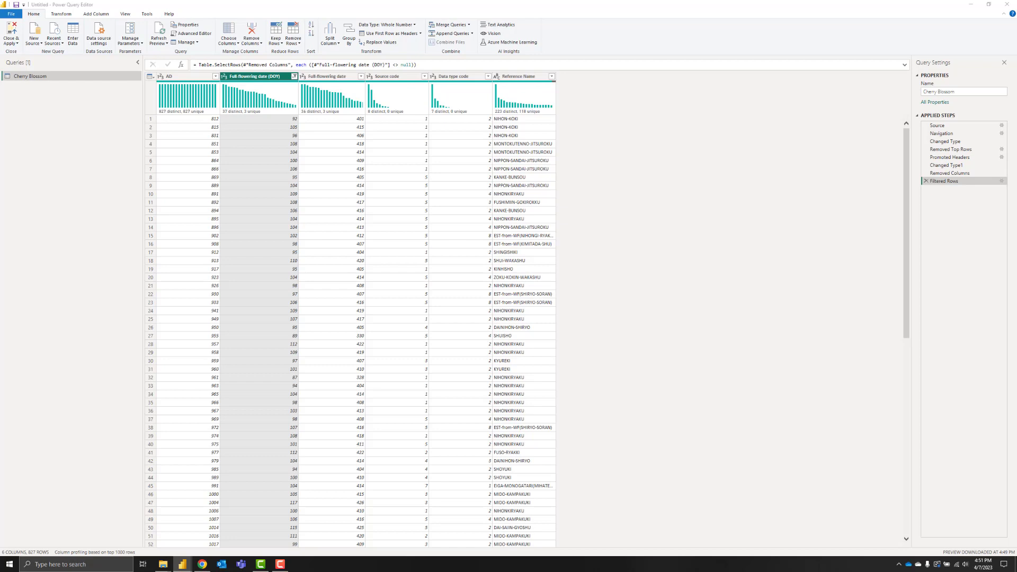
pyautogui.moveTo(297, 4)
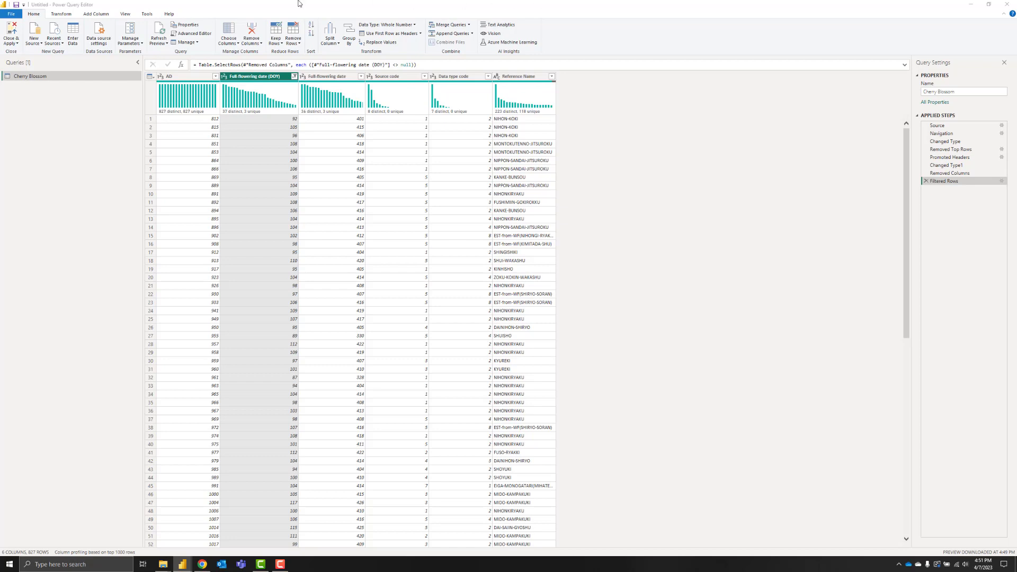
# Step: Add custom column 'Flowering Date' as Date.AddDays(#date([AD],1,1),[Full-flowering date (DOY)]-1)
pyautogui.click(96, 14)
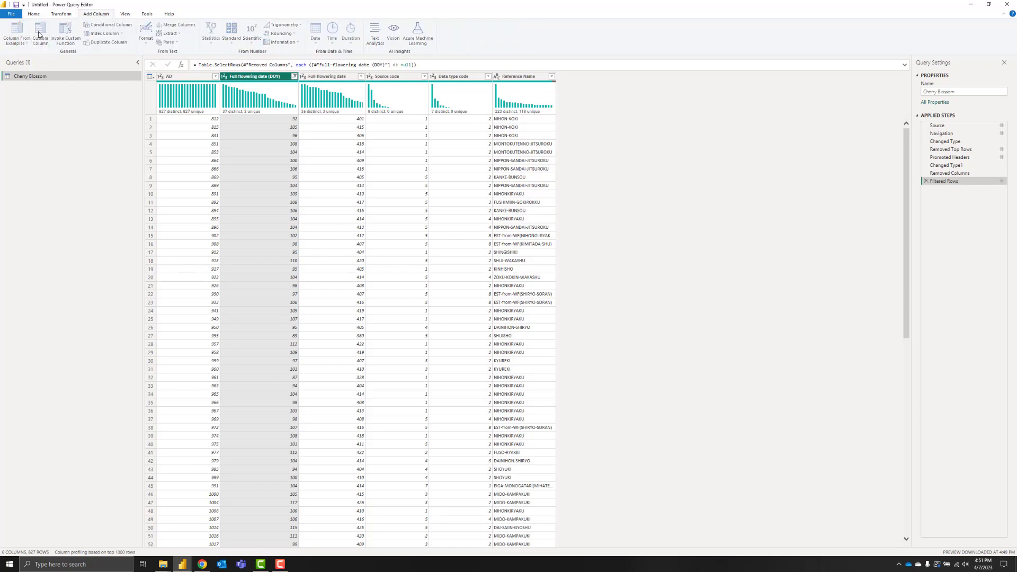
pyautogui.click(41, 32)
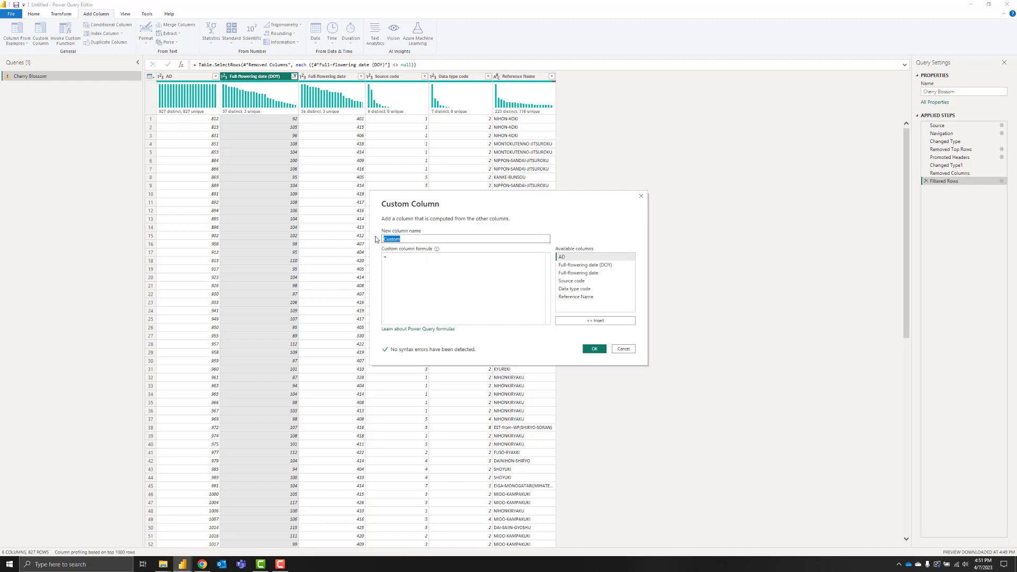
pyautogui.write('Flowering Date')
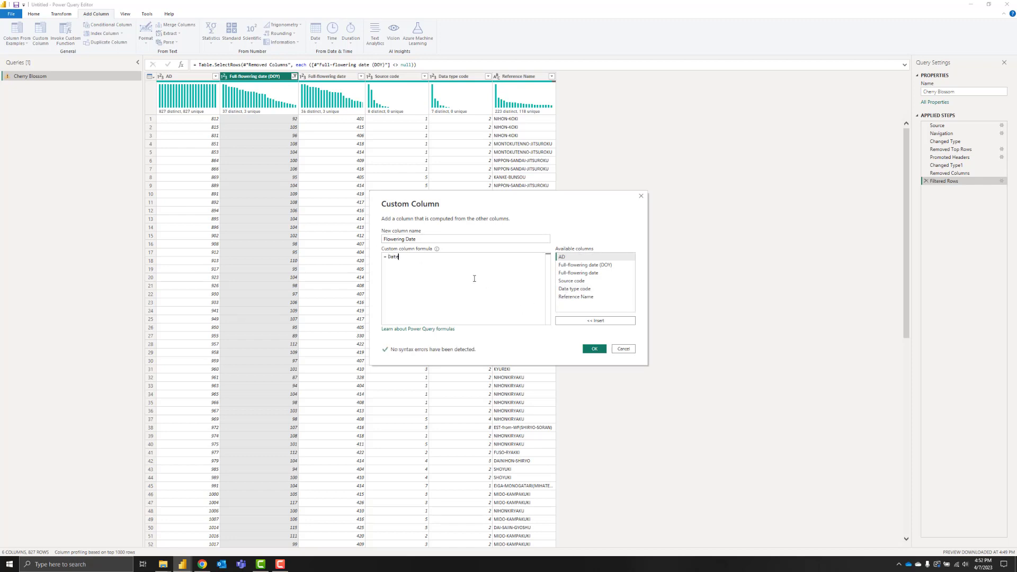
pyautogui.write('.AddDays(')
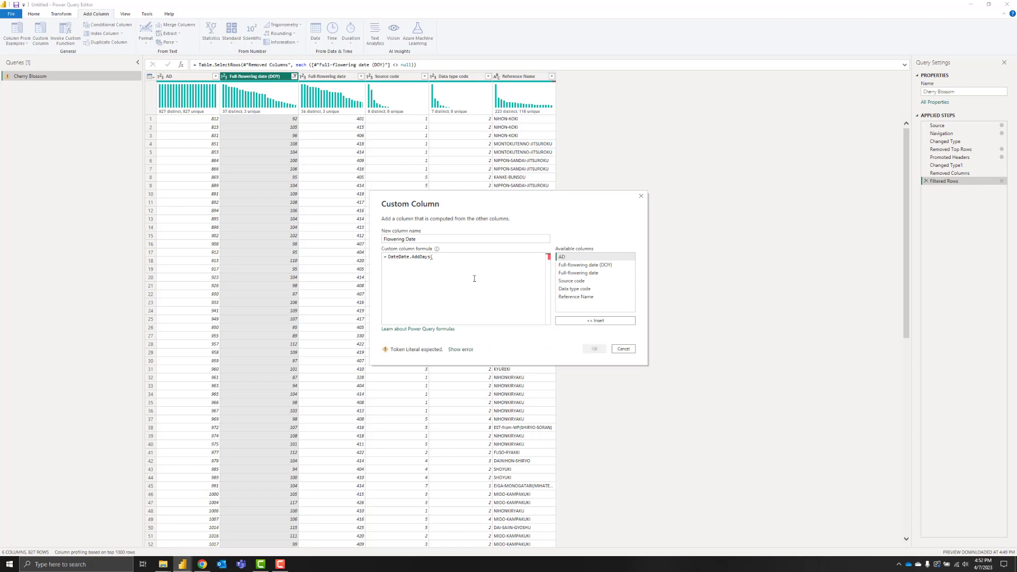
pyautogui.write('#')
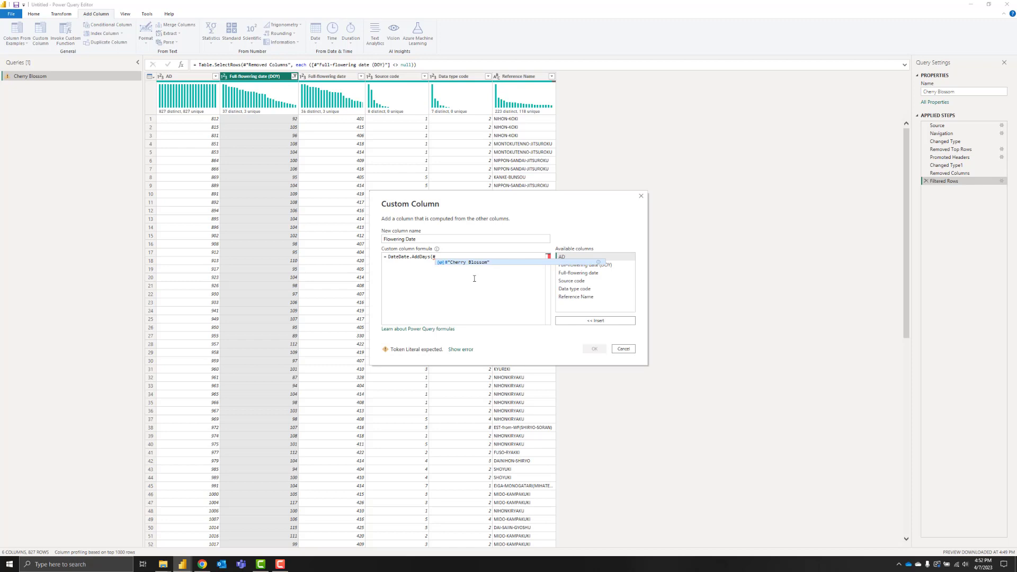
pyautogui.write('#date')
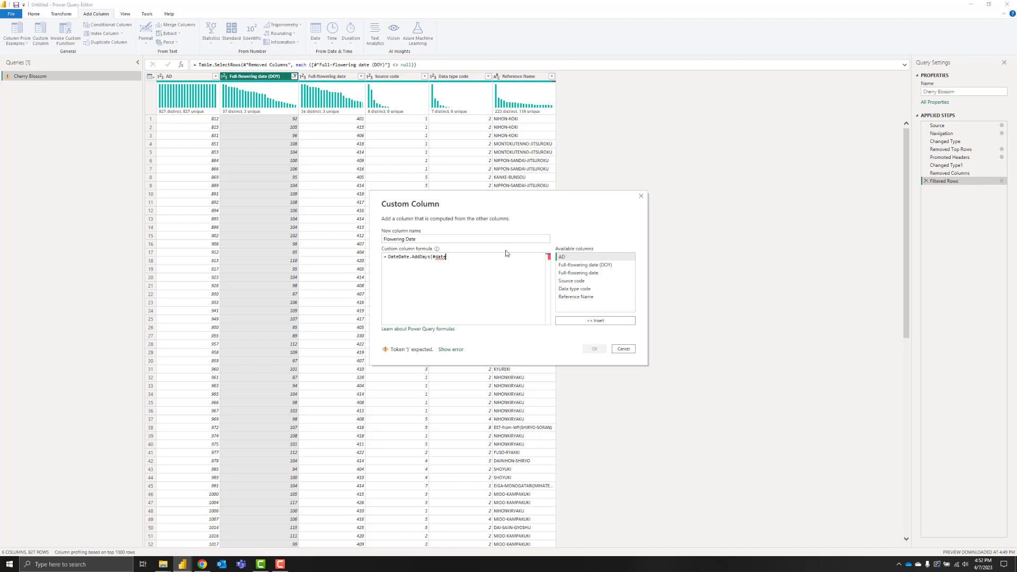
pyautogui.write('e')
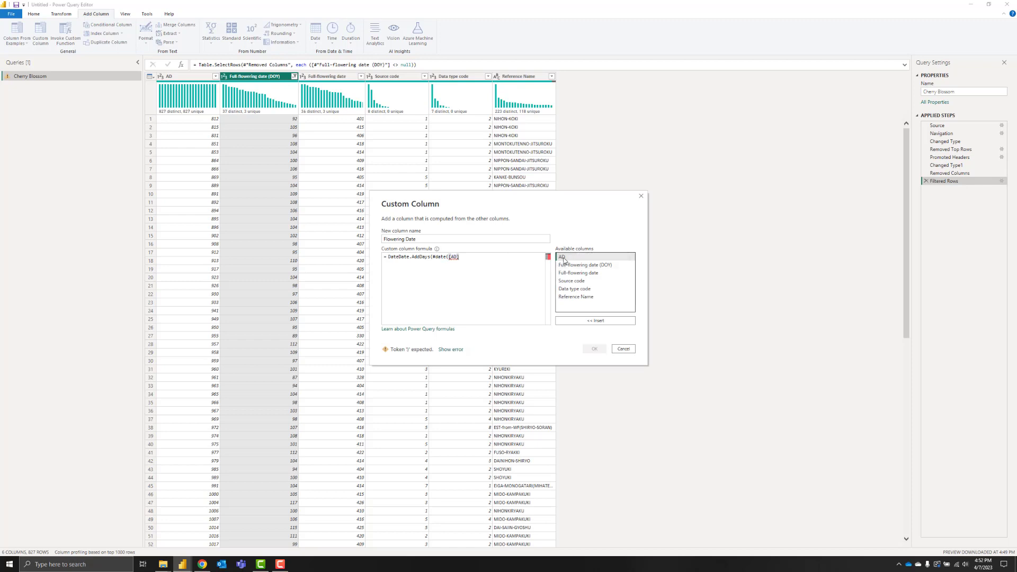
pyautogui.write(',')
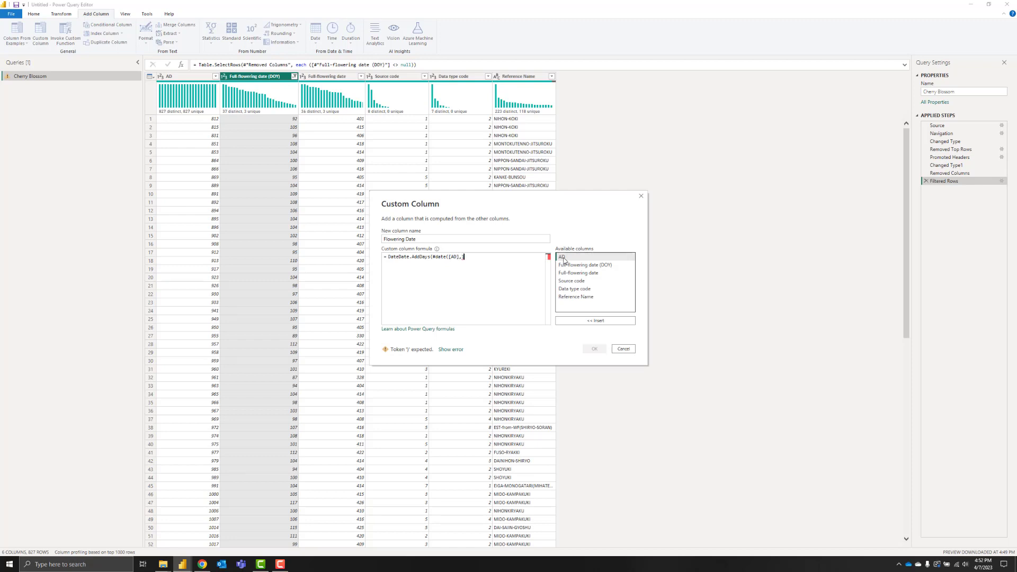
pyautogui.write('1,')
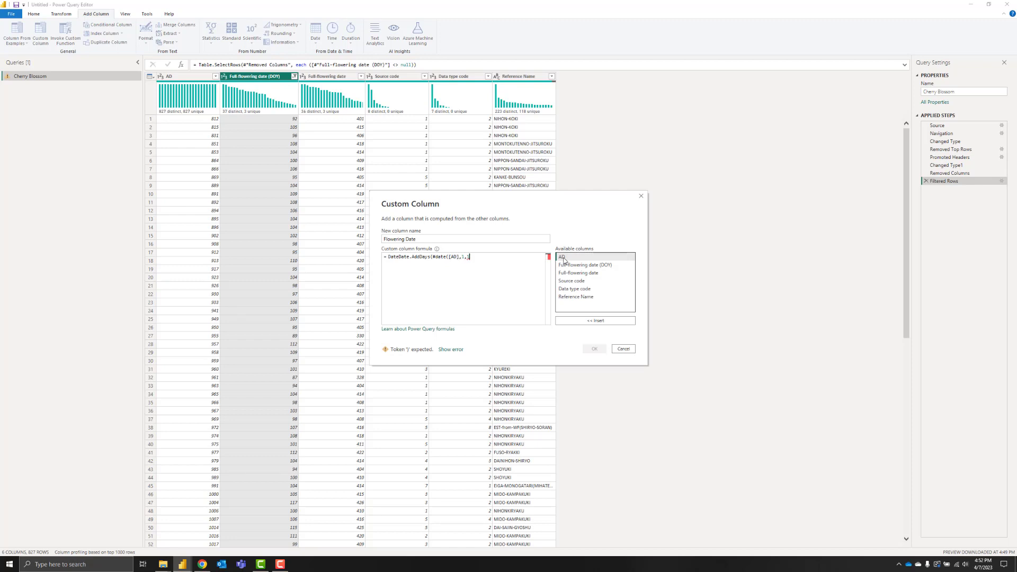
pyautogui.write(')')
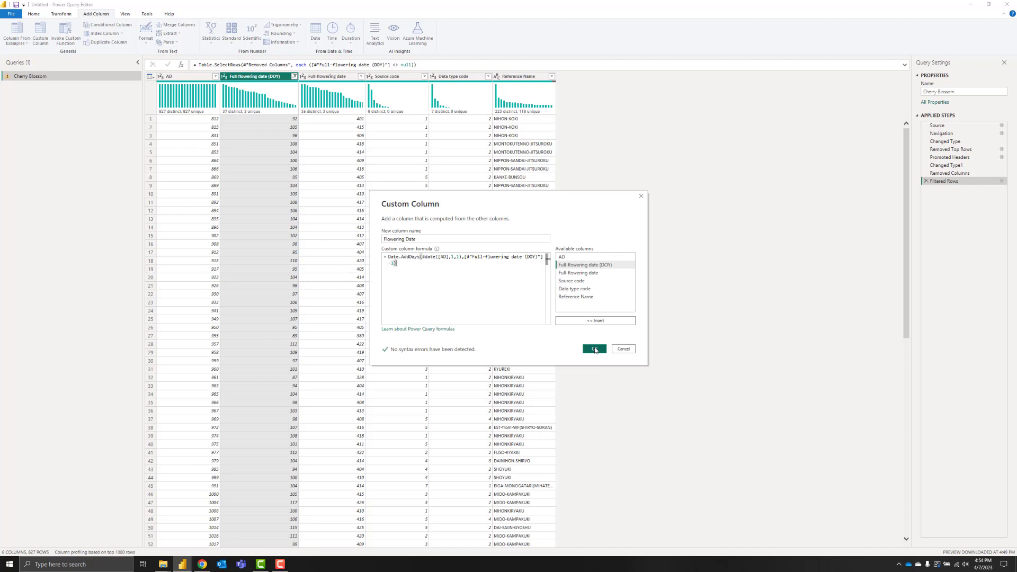
pyautogui.click(594, 349)
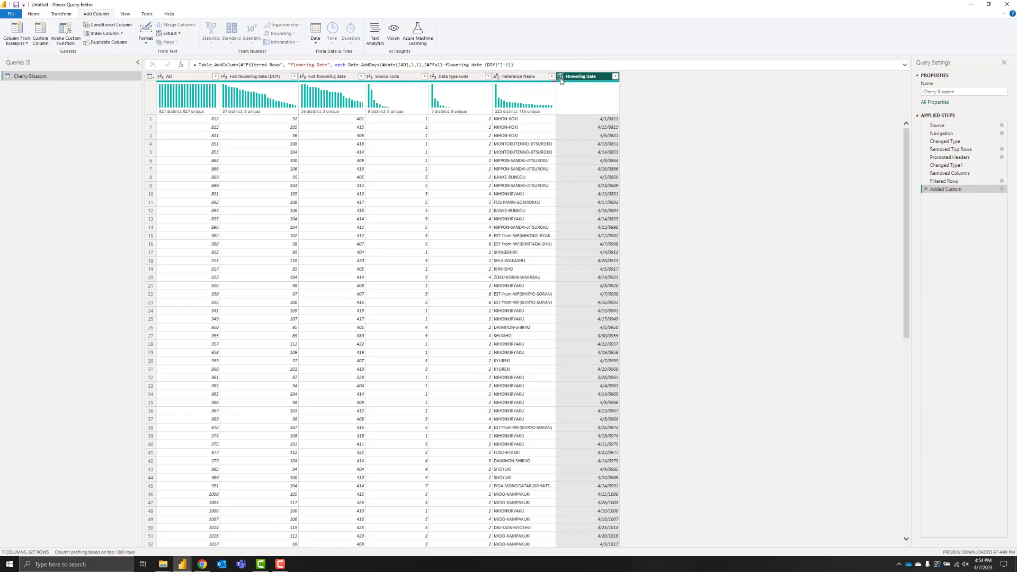
# Step: Derive Month, Day and Month Name columns from Flowering Date and rename AD to Year
pyautogui.click(562, 75)
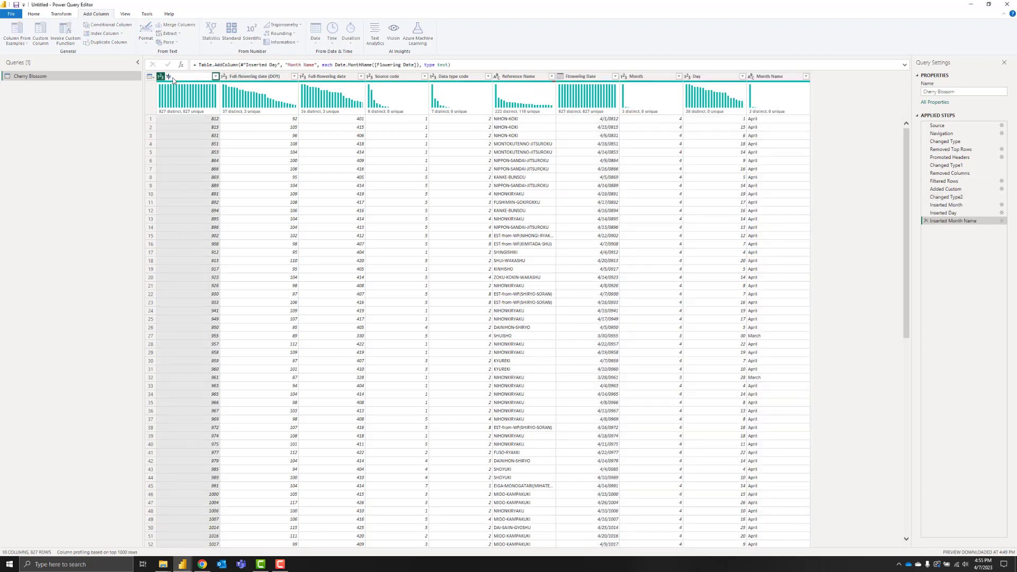
pyautogui.doubleClick(186, 76)
pyautogui.write('Year')
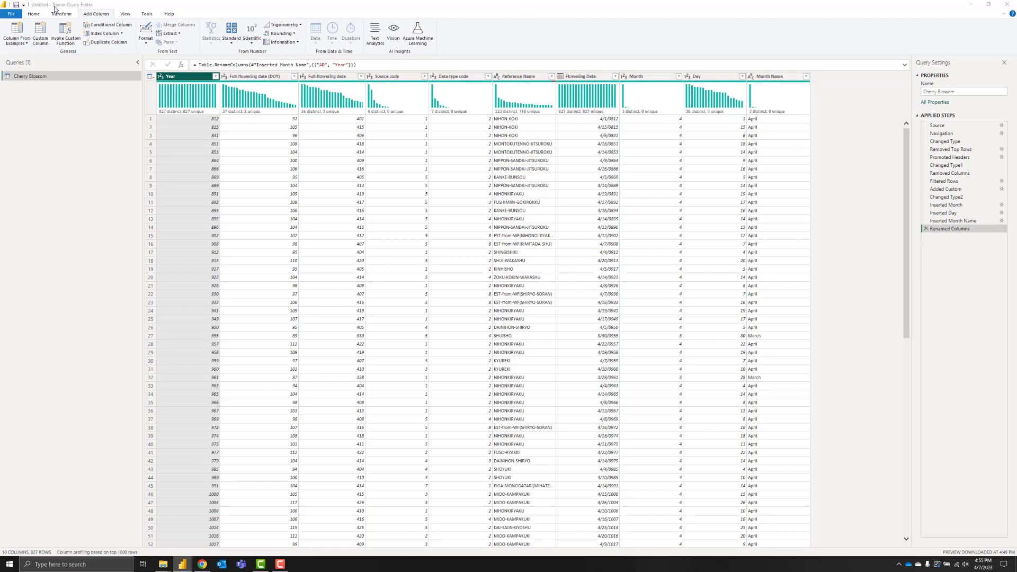
pyautogui.click(33, 14)
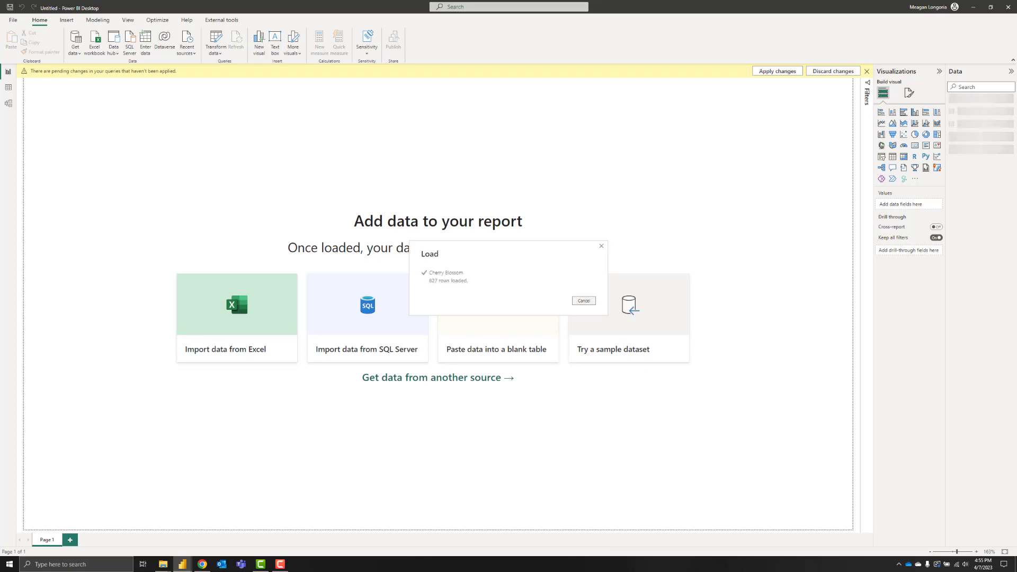
# Step: Close & Apply to load the 827-row Cherry Blossom table into the report
pyautogui.click(777, 71)
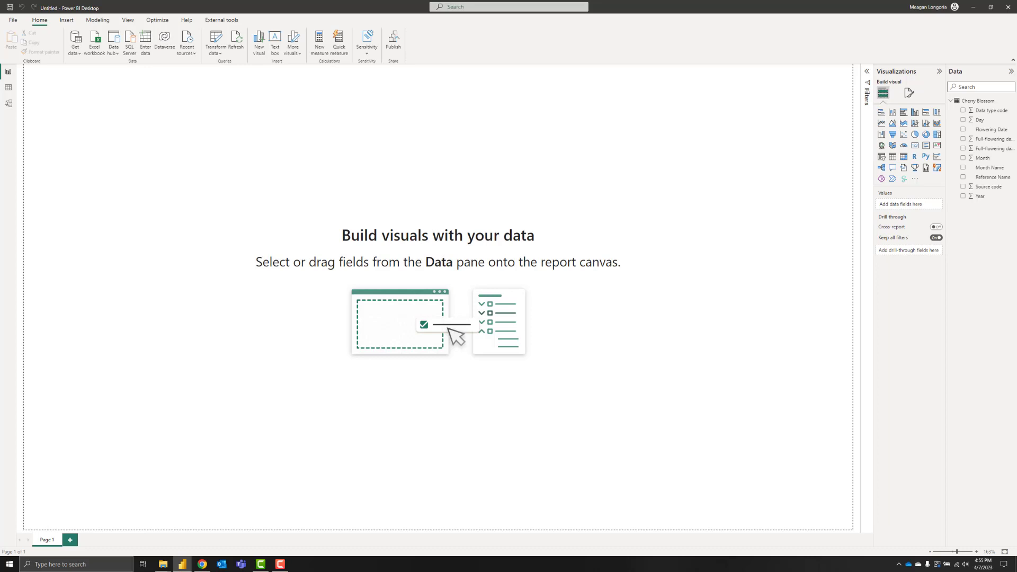
pyautogui.moveTo(708, 65)
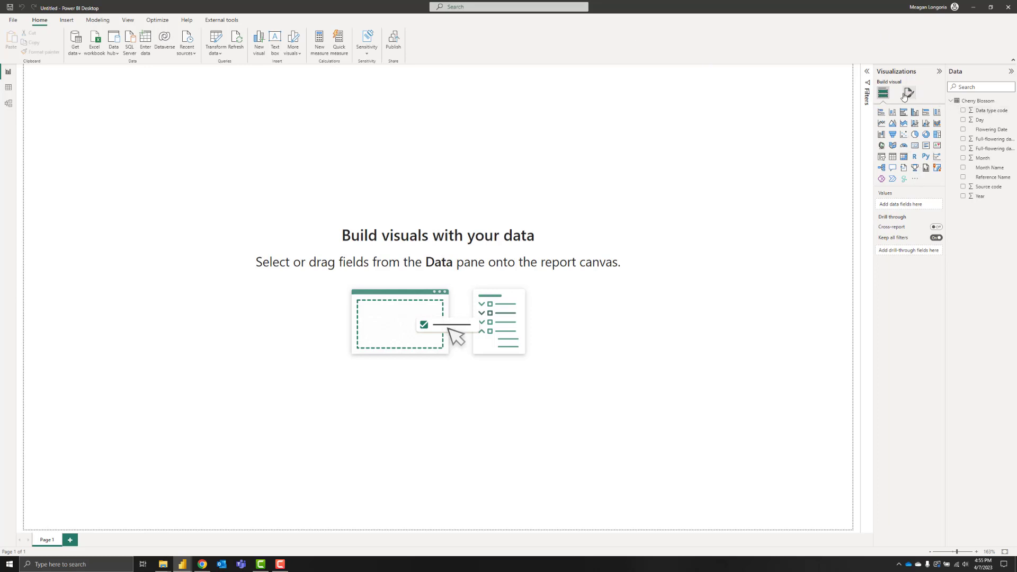
# Step: Set the Mt. Fuji painting as the canvas background at 40% transparency
pyautogui.click(907, 93)
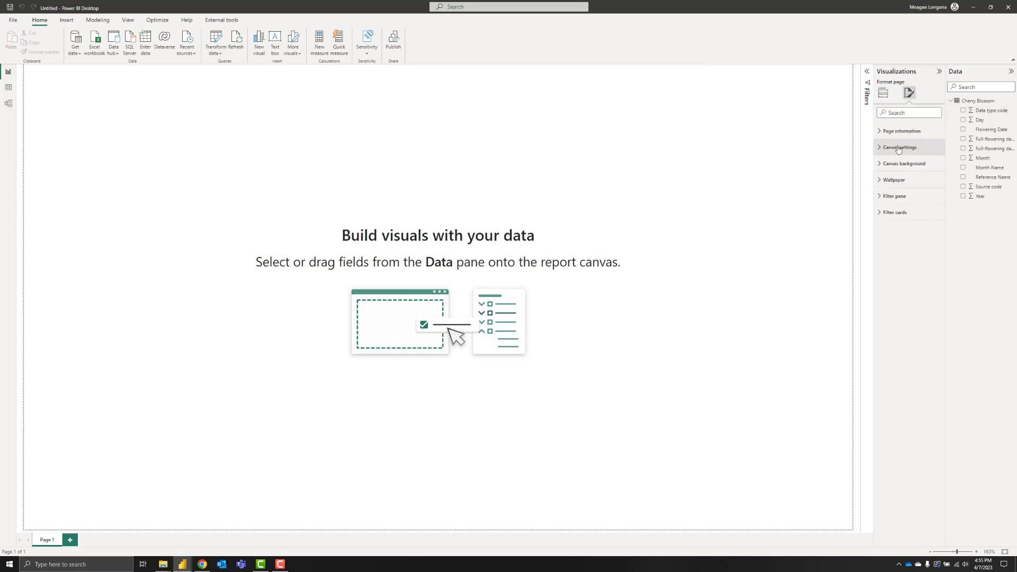
pyautogui.click(899, 147)
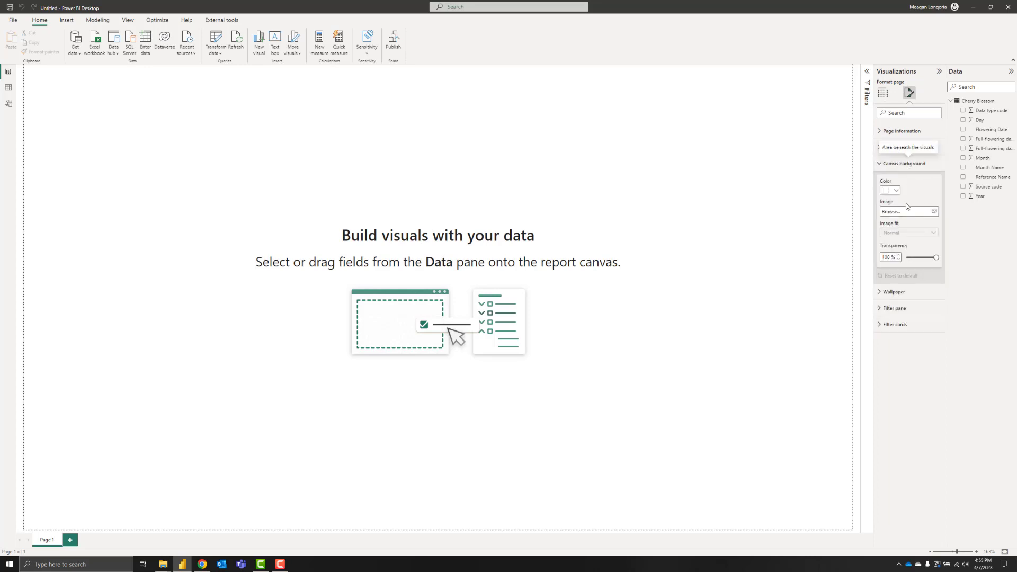
pyautogui.click(906, 212)
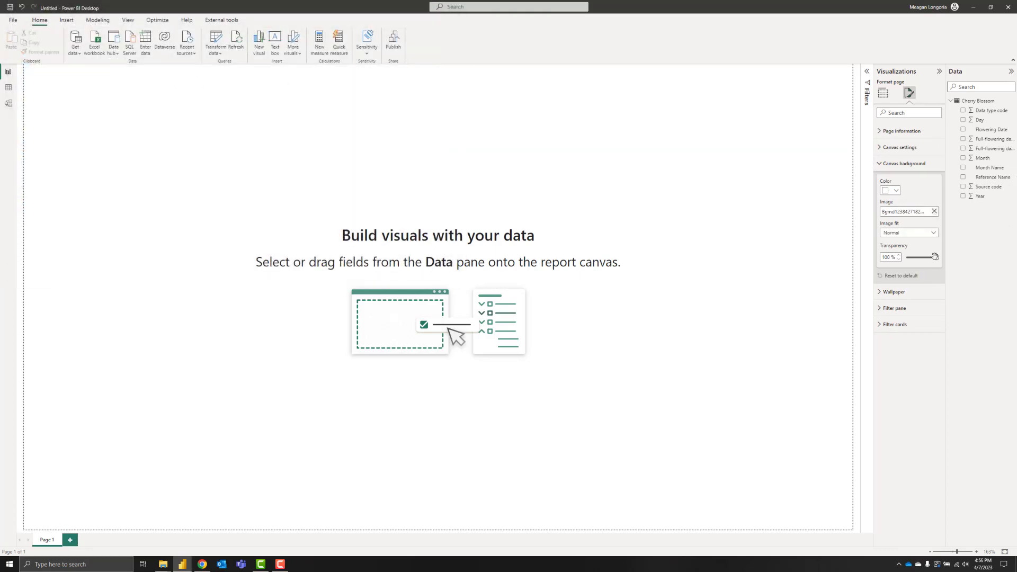
pyautogui.moveTo(933, 257); pyautogui.dragTo(906, 257)
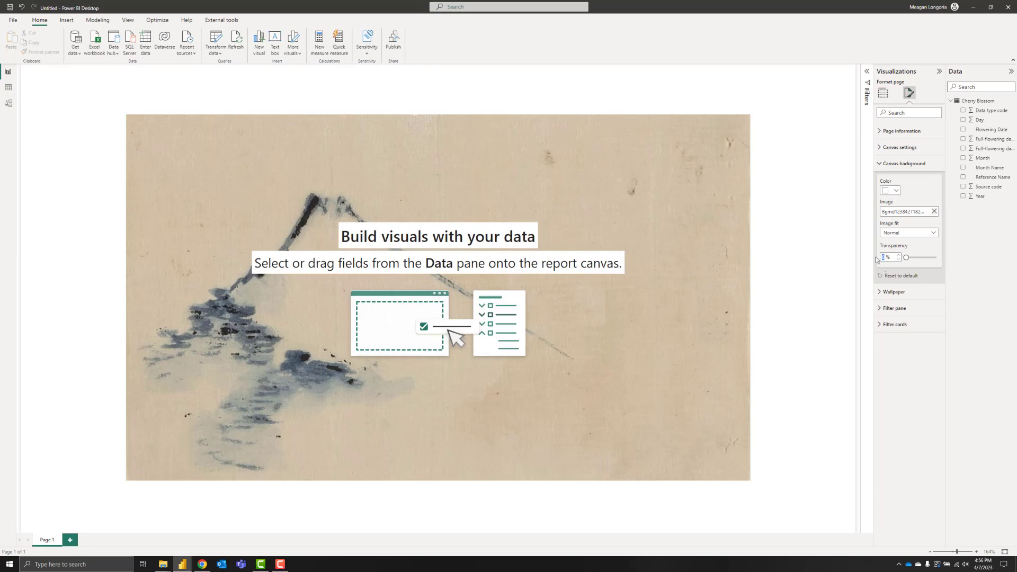
pyautogui.moveTo(906, 257); pyautogui.dragTo(917, 257)
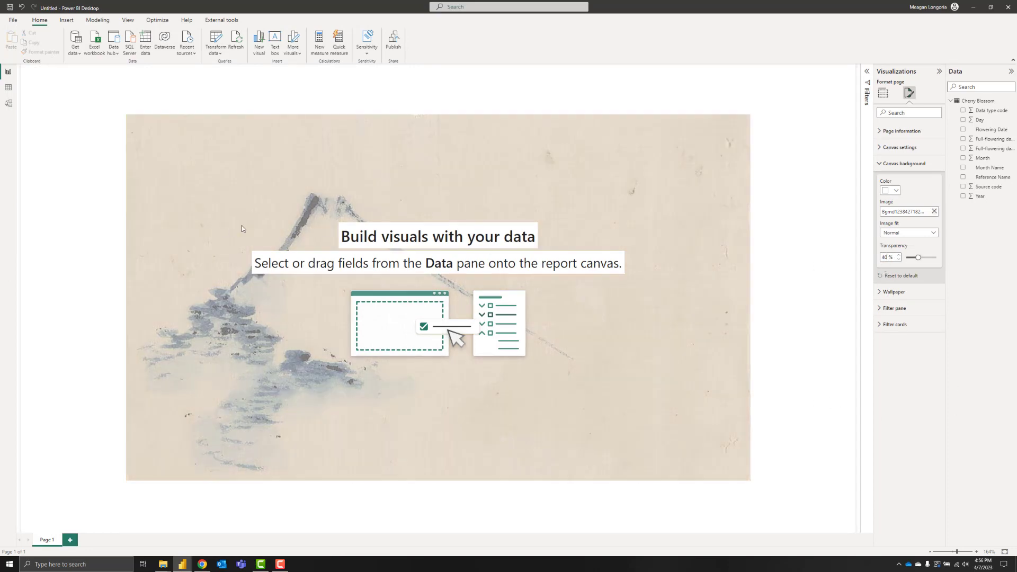
pyautogui.moveTo(273, 225)
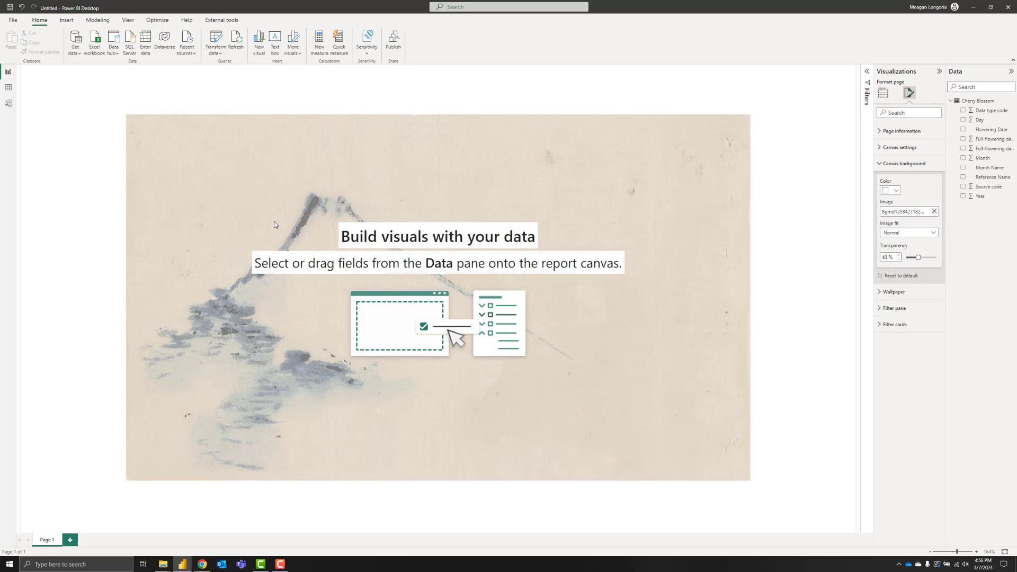
pyautogui.moveTo(768, 305)
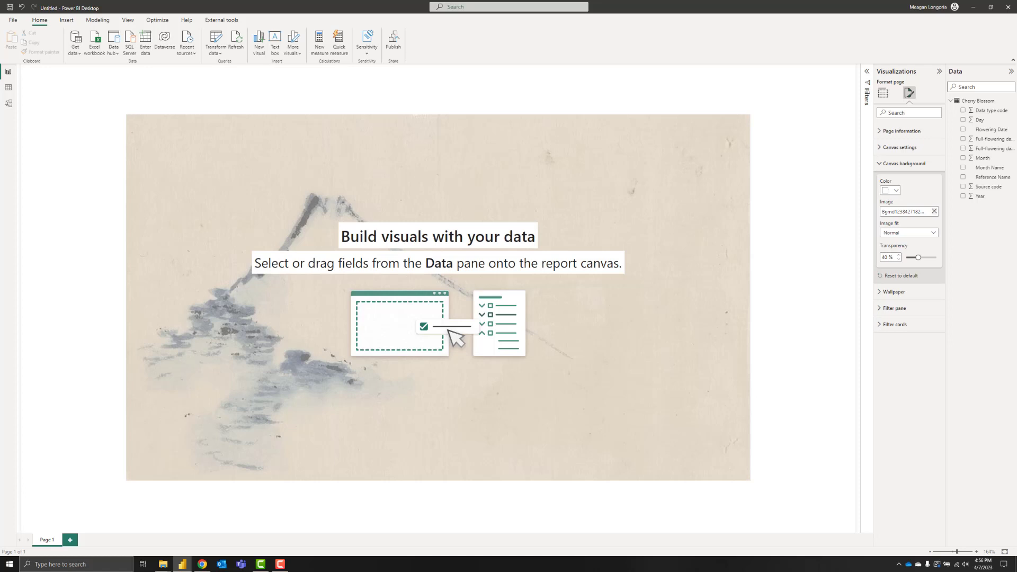
pyautogui.click(883, 93)
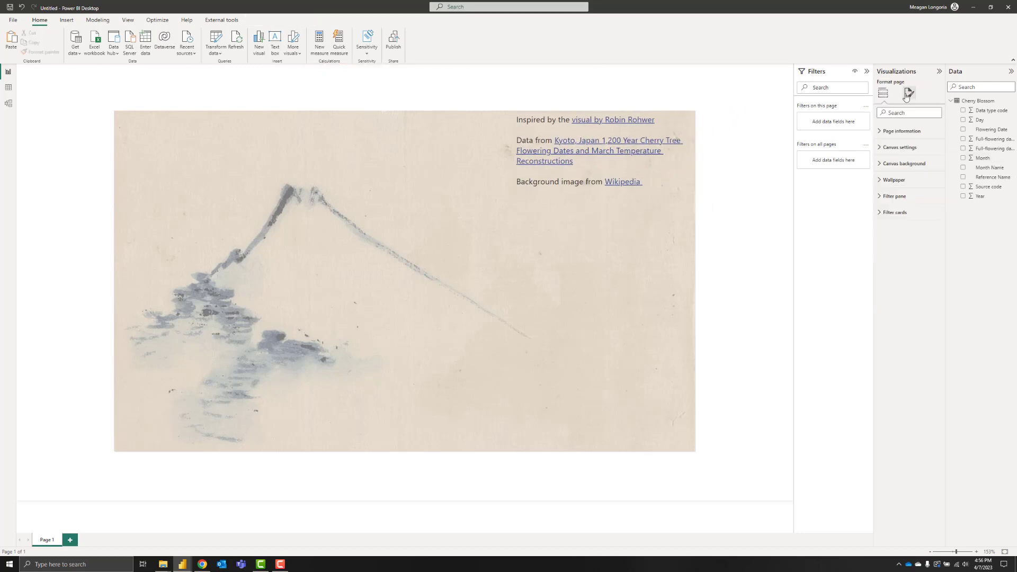
# Step: Set the canvas background image fit to Fit so the Fuji image fills the page
pyautogui.click(902, 163)
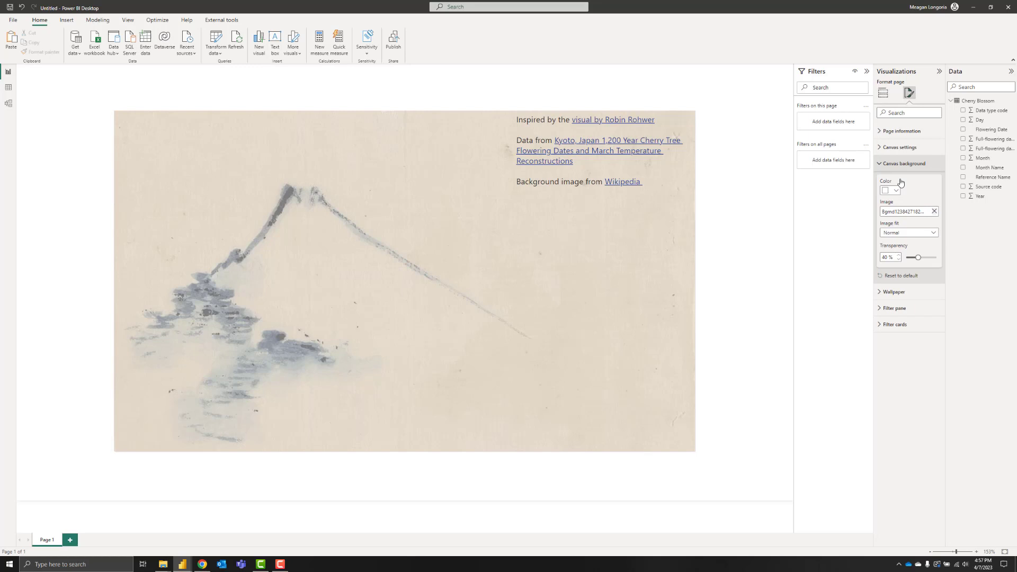
pyautogui.click(908, 232)
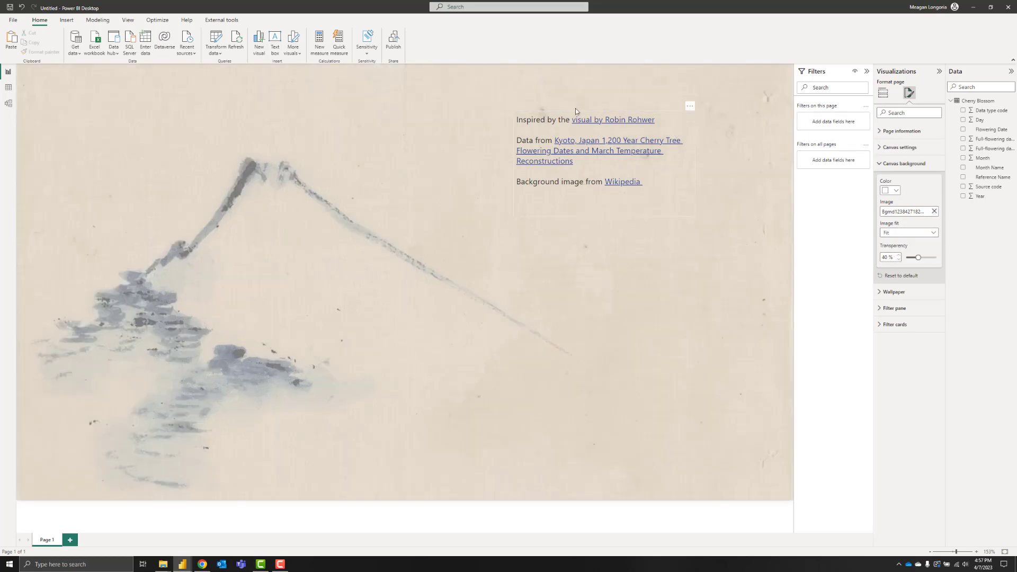
pyautogui.click(583, 119)
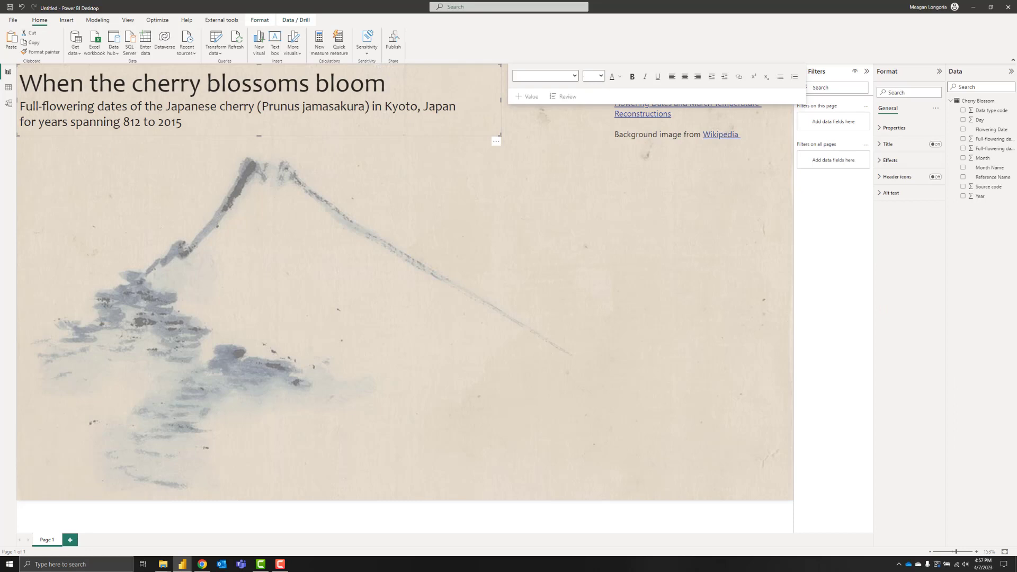
pyautogui.click(764, 498)
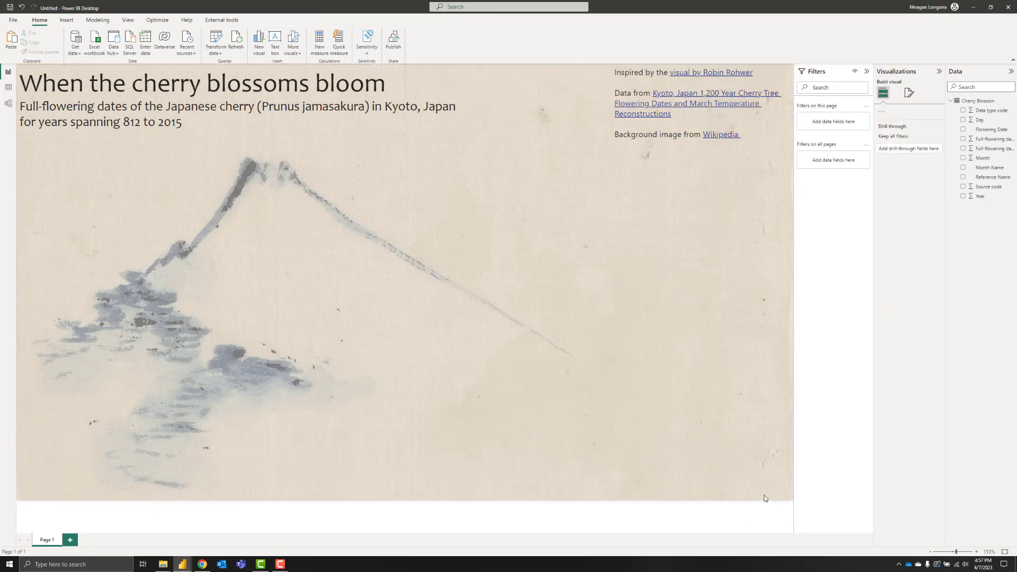
pyautogui.click(883, 92)
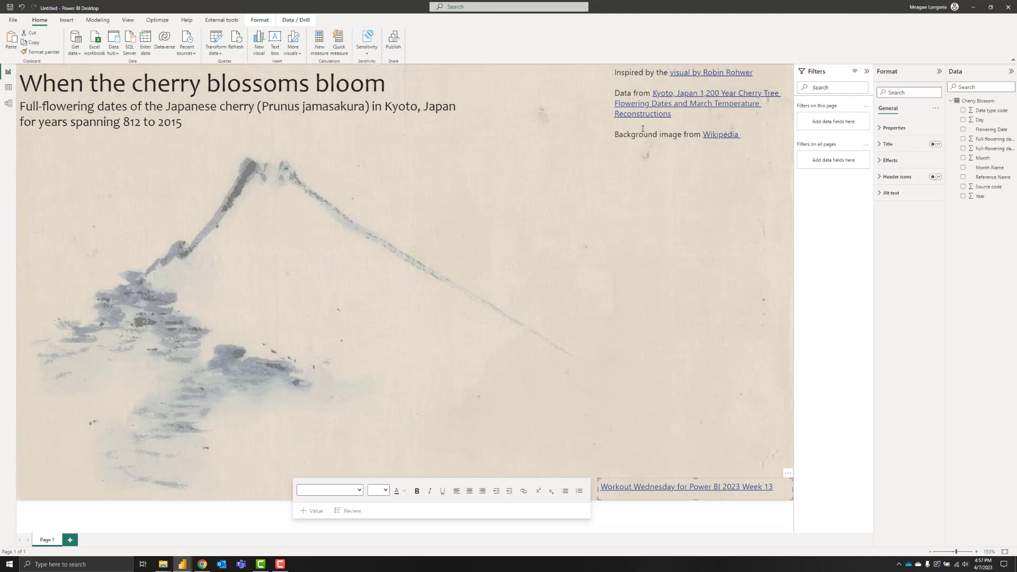
pyautogui.moveTo(502, 248)
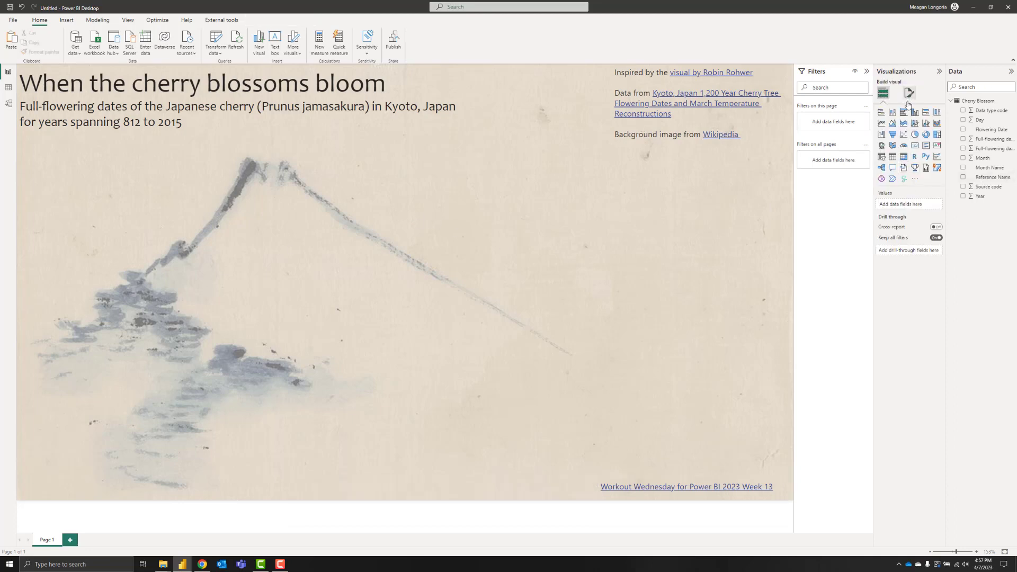
pyautogui.moveTo(946, 191)
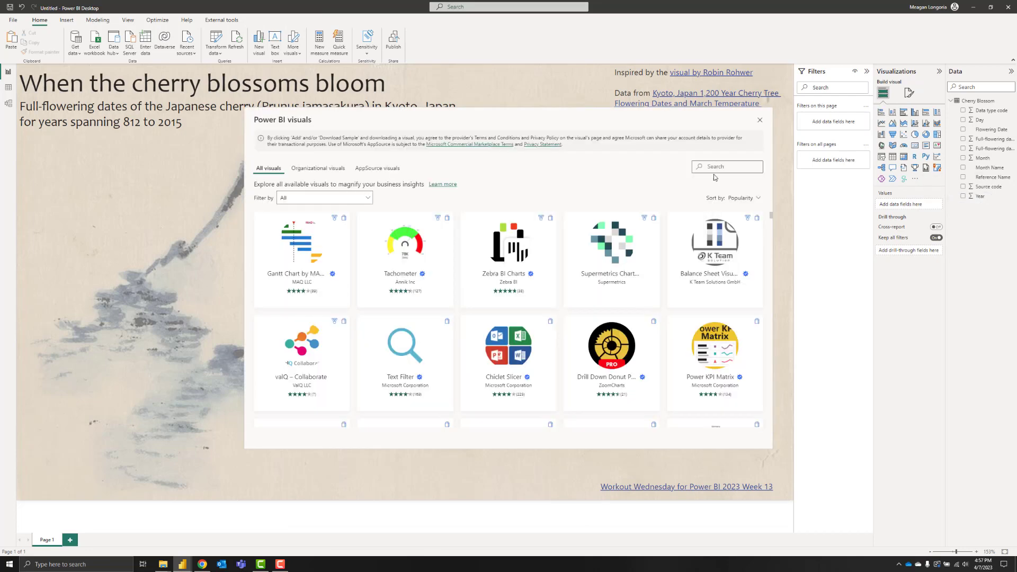
# Step: Search the visuals store for 'deneb' and add the Deneb visual
pyautogui.write('deneb')
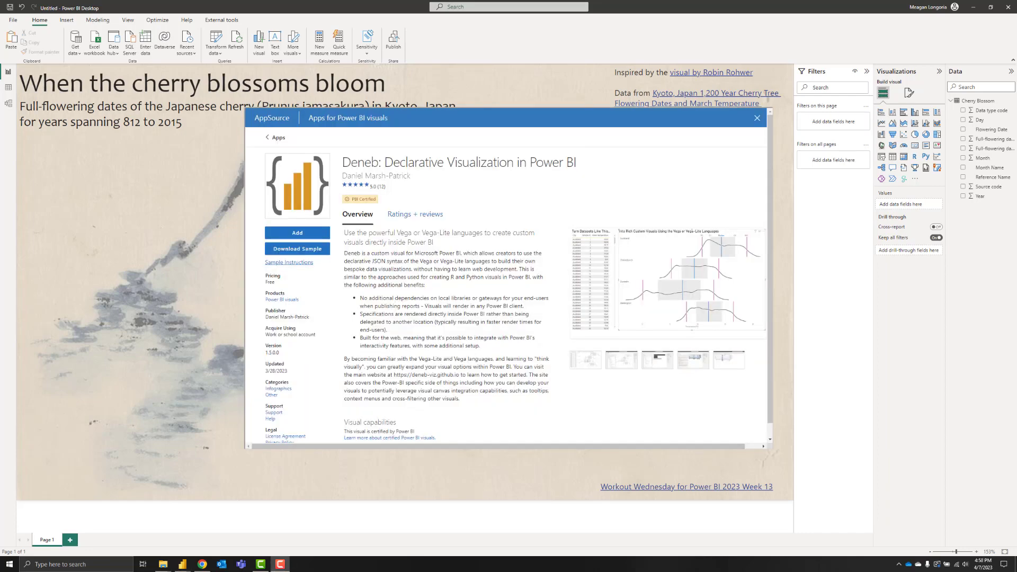
pyautogui.click(756, 118)
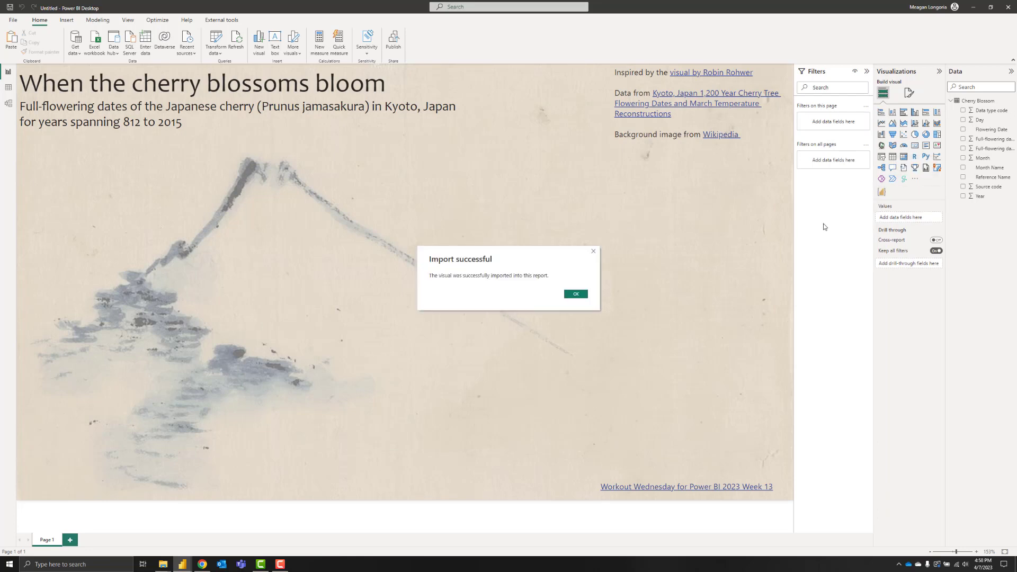
# Step: Dismiss the import confirmation and add a Deneb visual to the report page
pyautogui.click(575, 293)
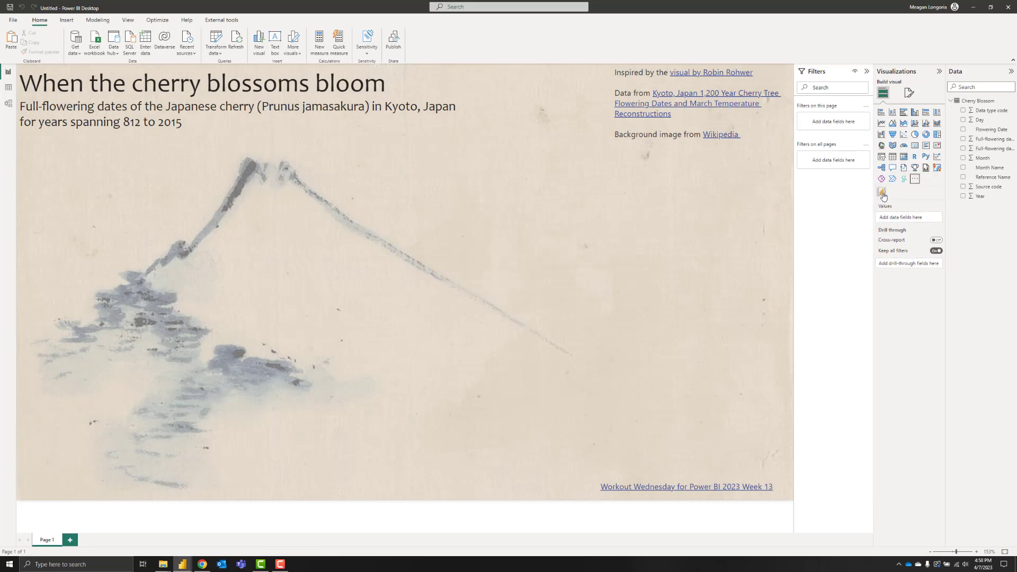
pyautogui.click(881, 196)
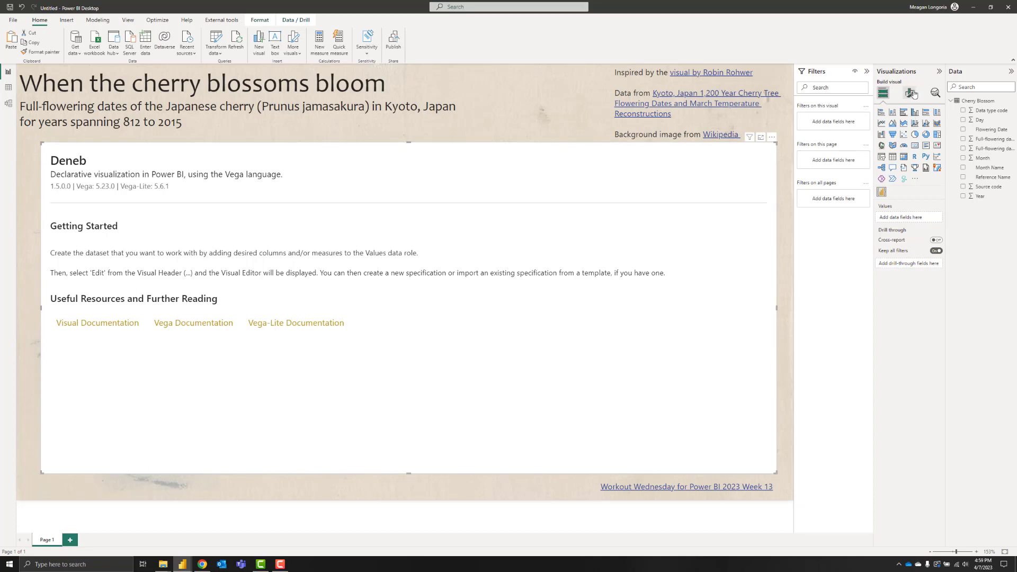
# Step: Turn off the Deneb visual's background in its format settings
pyautogui.click(910, 93)
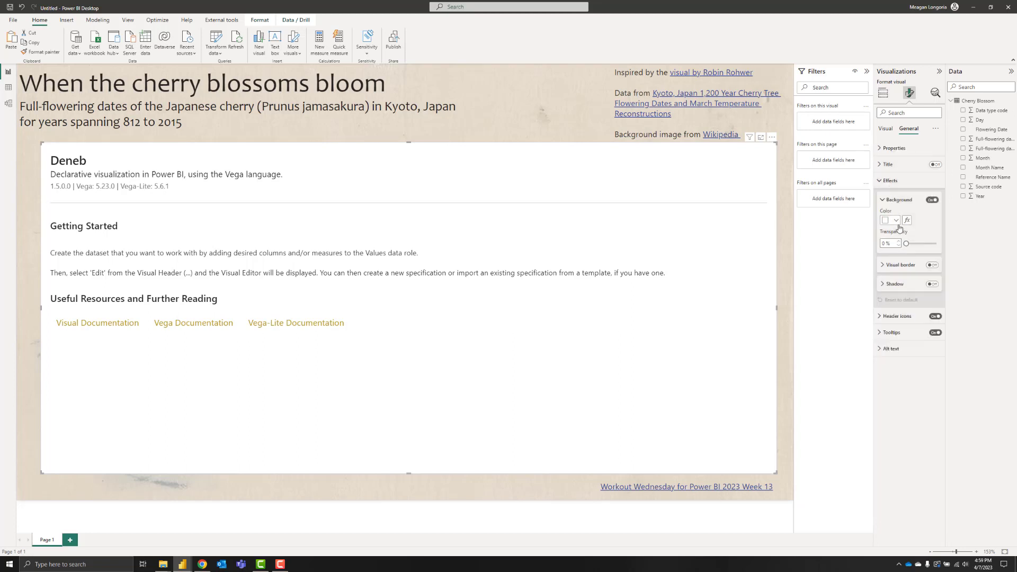
pyautogui.click(932, 199)
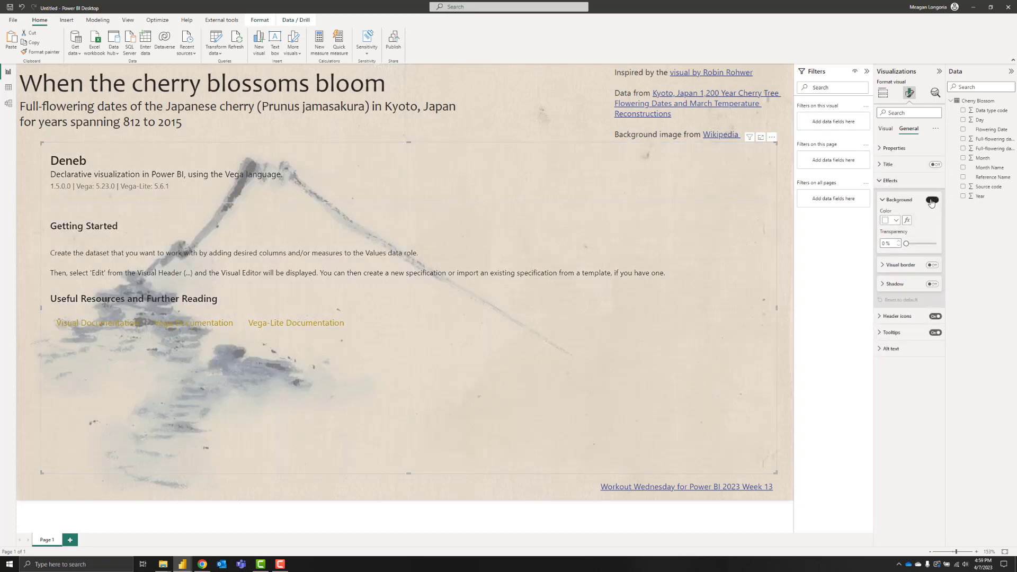
pyautogui.click(932, 199)
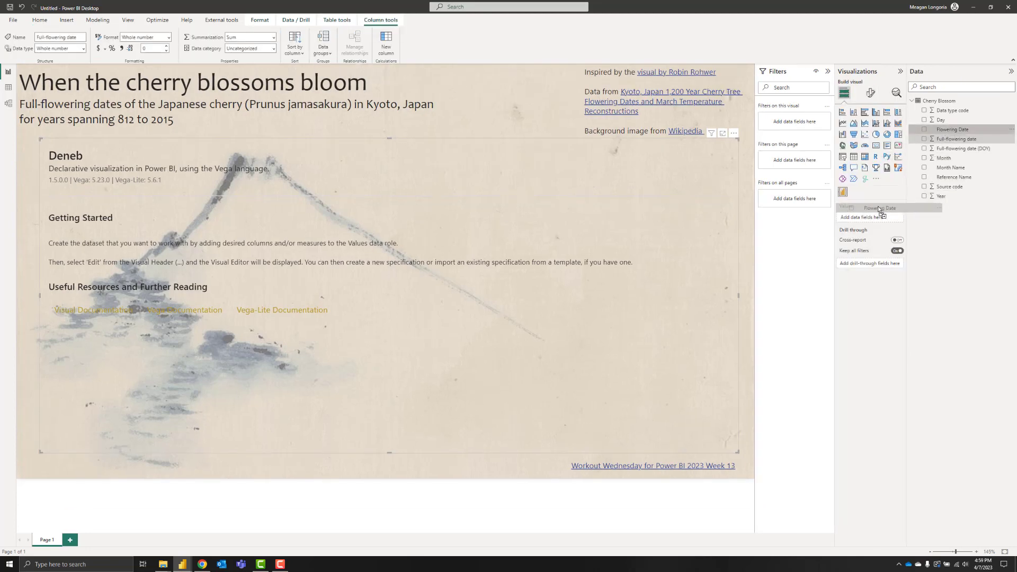
# Step: Add Flowering Date and Year to the Deneb visual's values
pyautogui.click(952, 129)
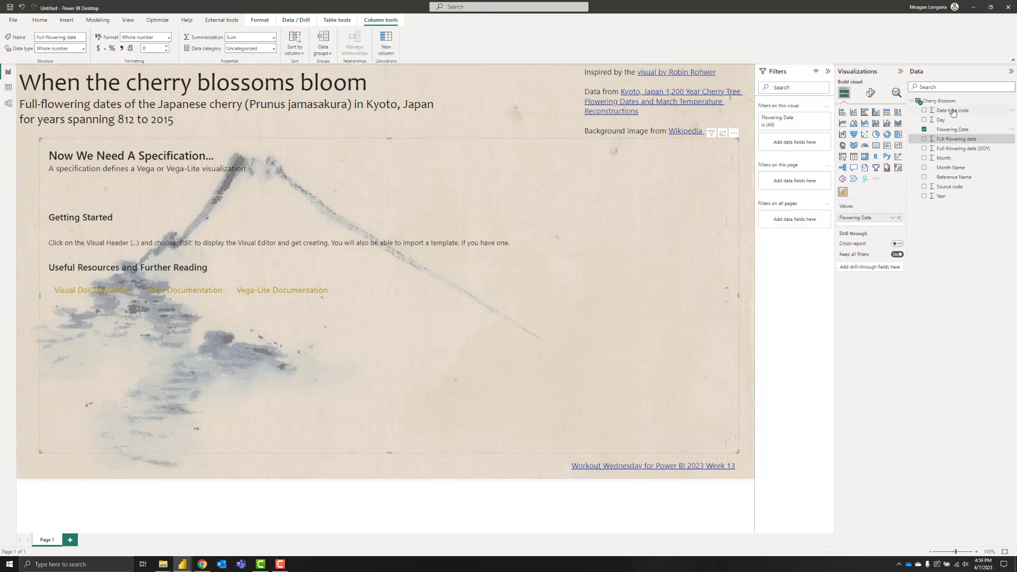
pyautogui.click(925, 196)
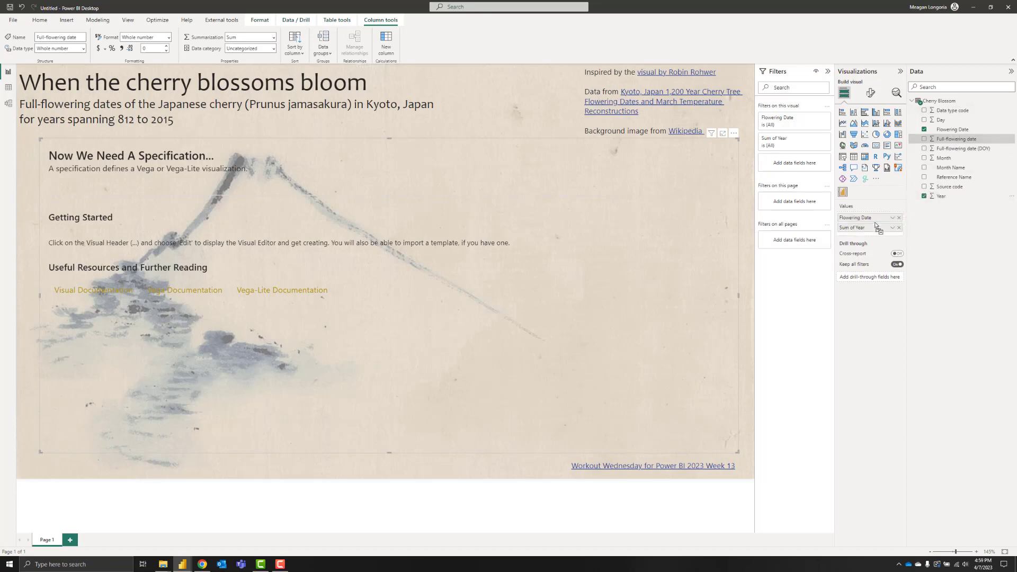
pyautogui.click(893, 228)
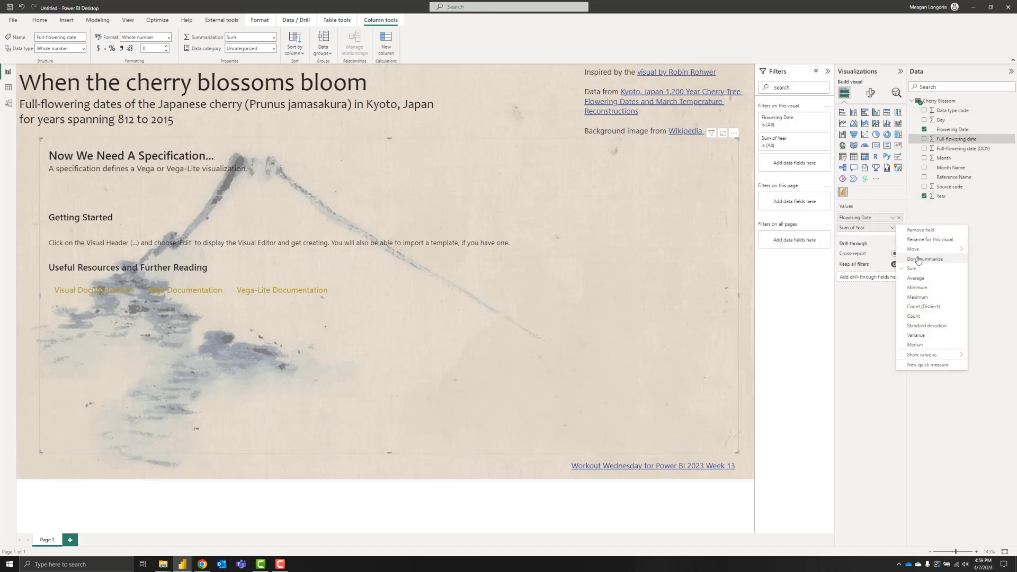
pyautogui.click(926, 260)
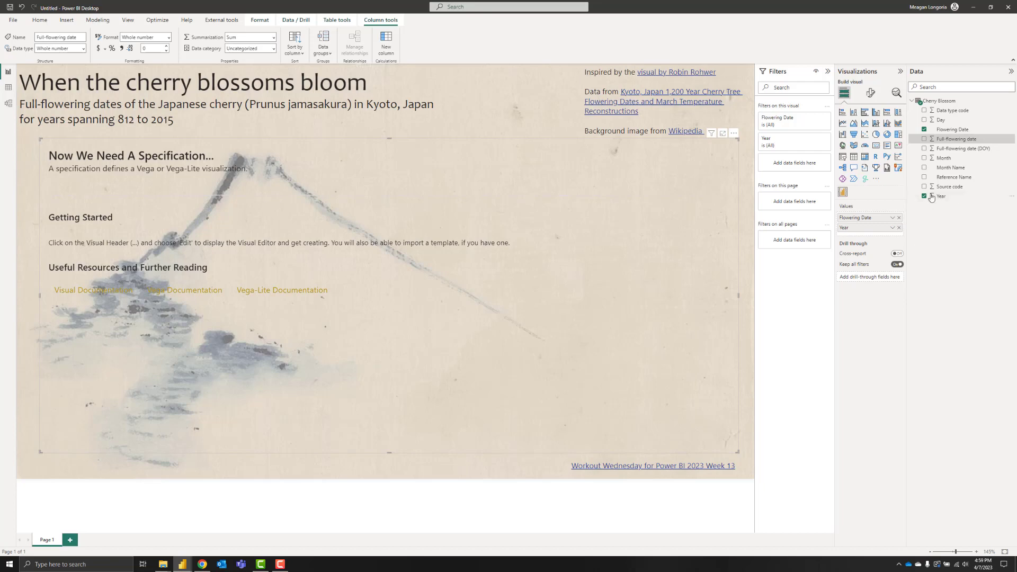
# Step: Set the Year column's summarization to Don't summarize
pyautogui.click(941, 196)
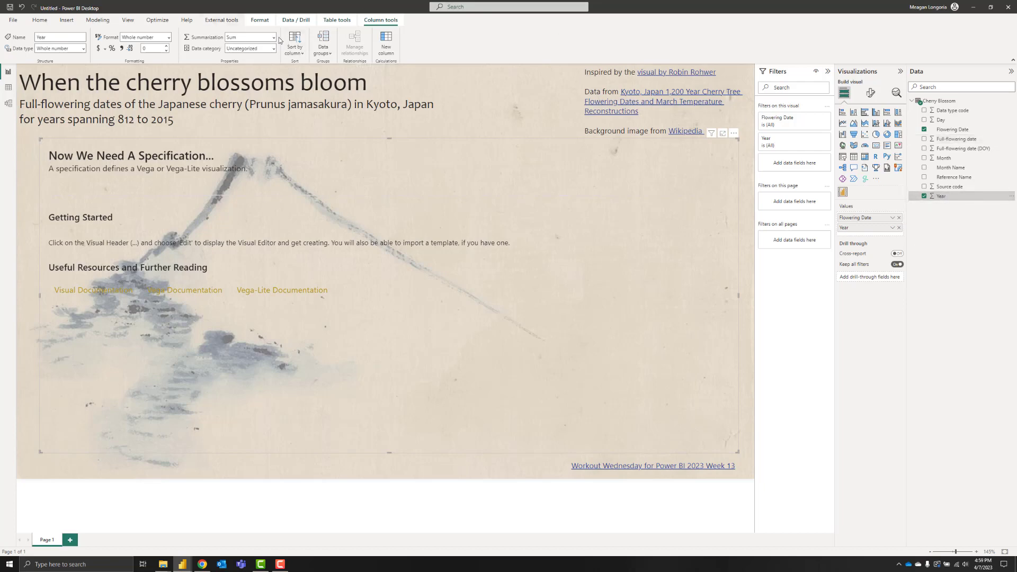
pyautogui.click(272, 37)
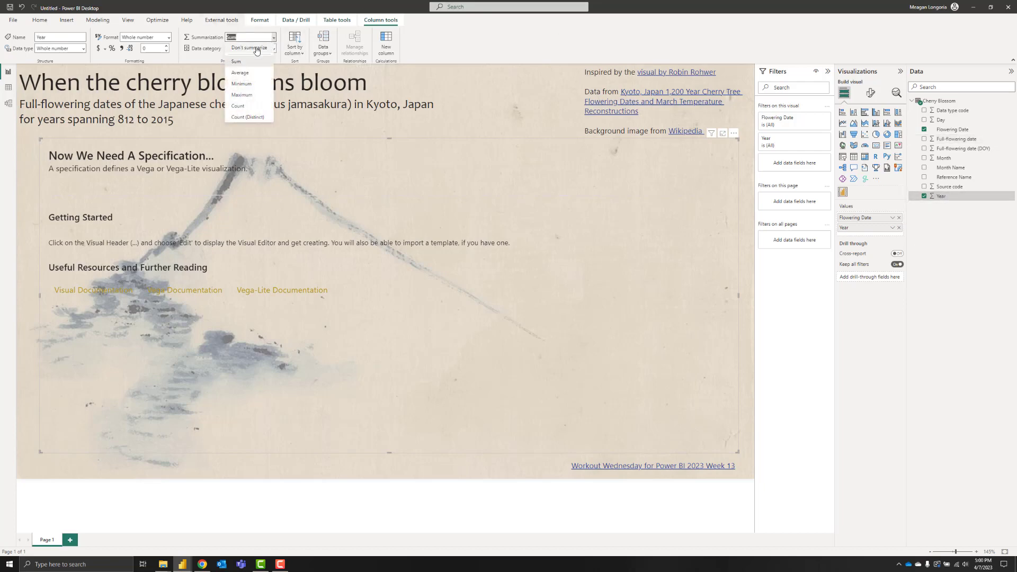
pyautogui.click(249, 48)
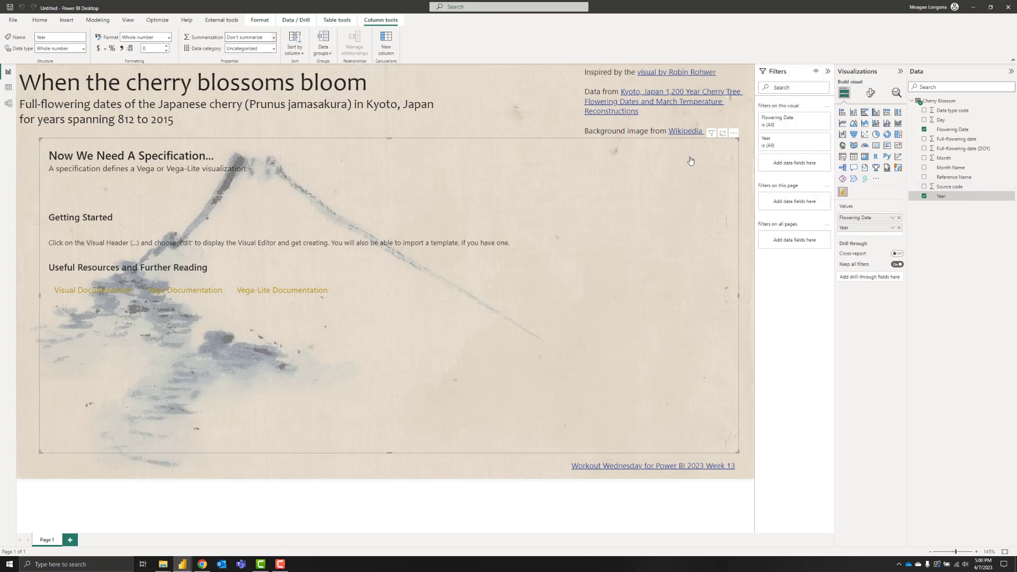
# Step: Edit the Deneb visual, start an empty Vega-Lite spec, and apply the star-marker line chart
pyautogui.click(734, 133)
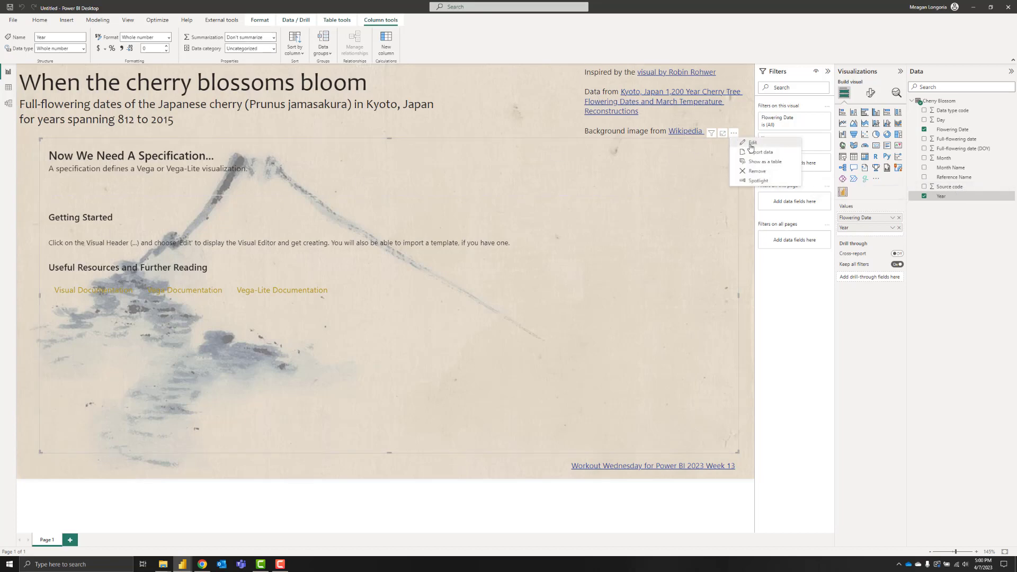
pyautogui.click(752, 142)
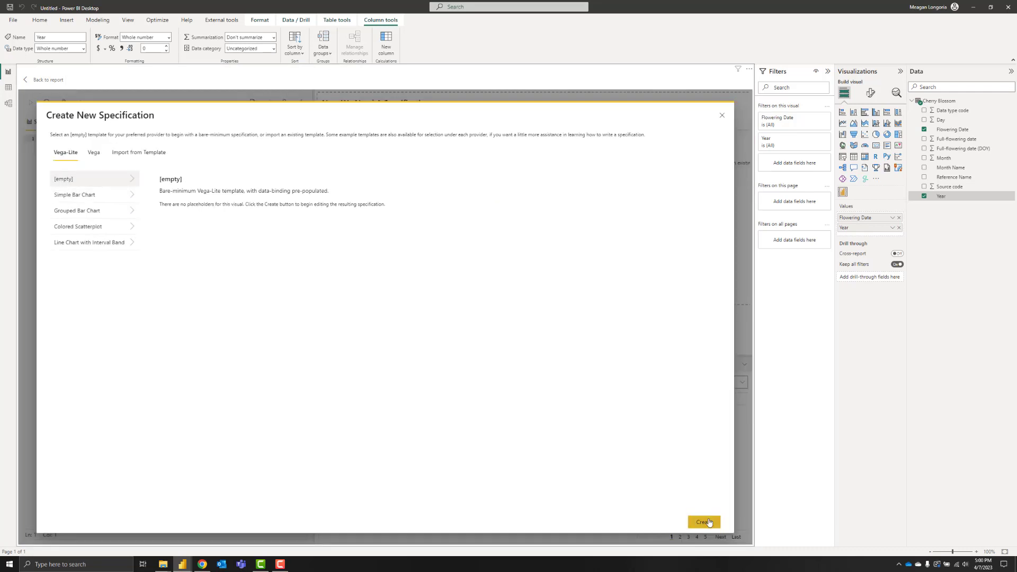
pyautogui.click(704, 521)
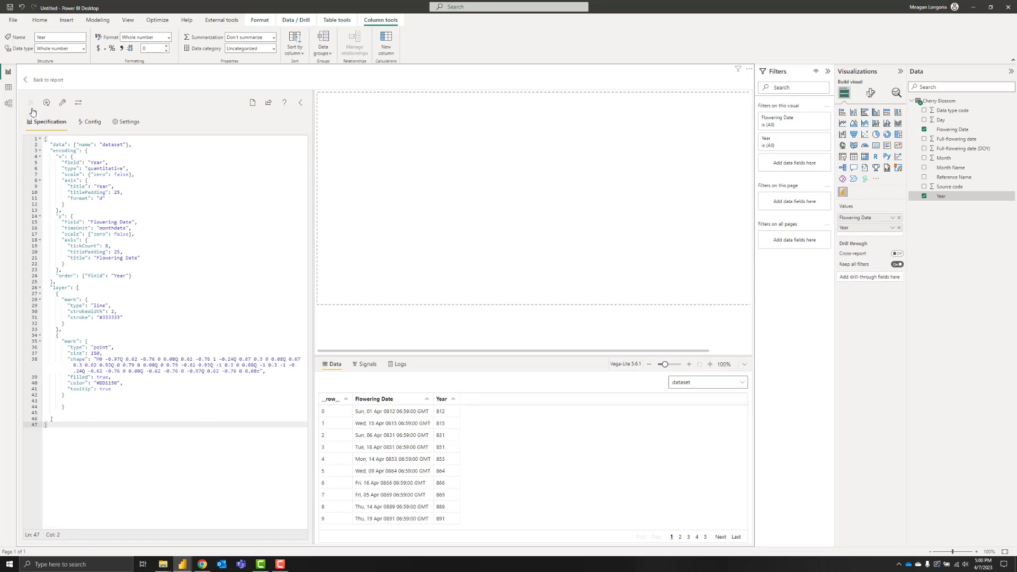
pyautogui.click(30, 102)
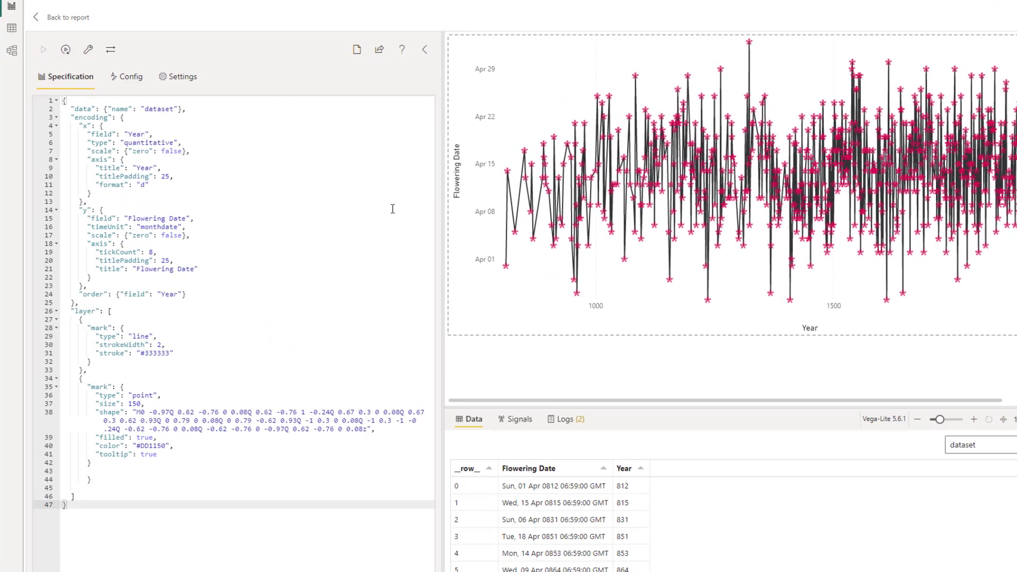
pyautogui.moveTo(220, 130)
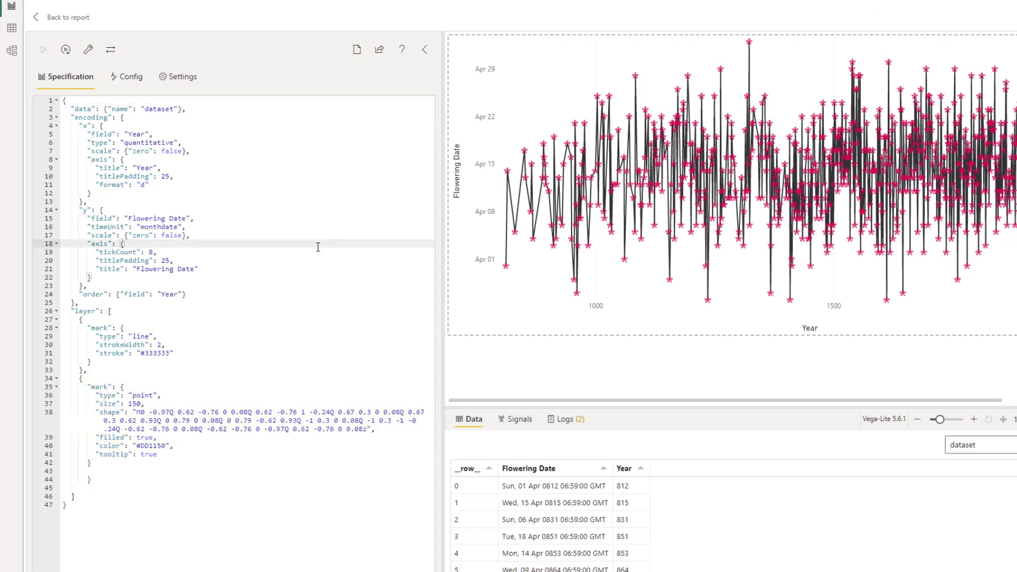
pyautogui.moveTo(316, 250)
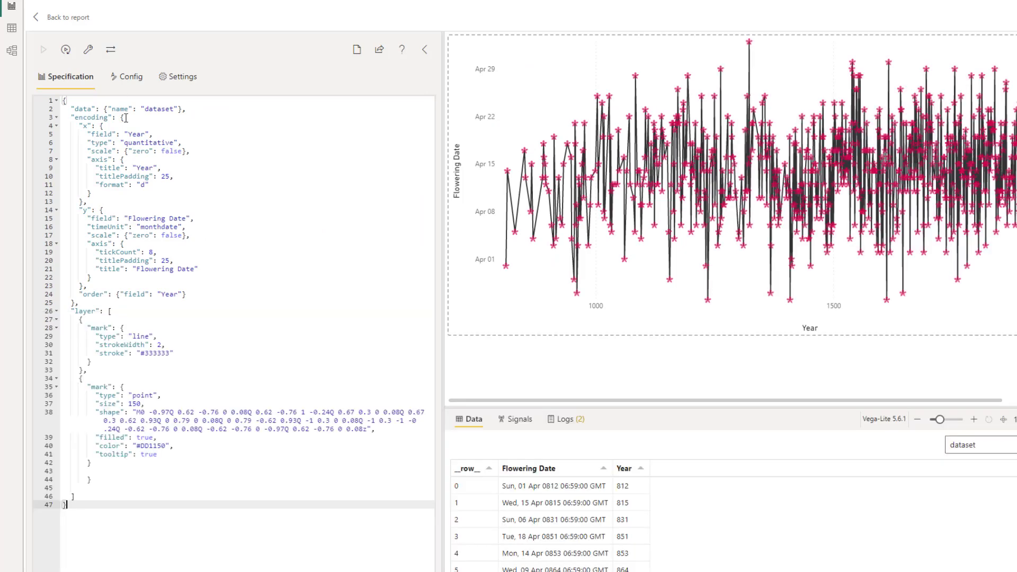
# Step: Switch the Deneb editor to its Config tab showing Candara fonts and axis styling
pyautogui.click(130, 75)
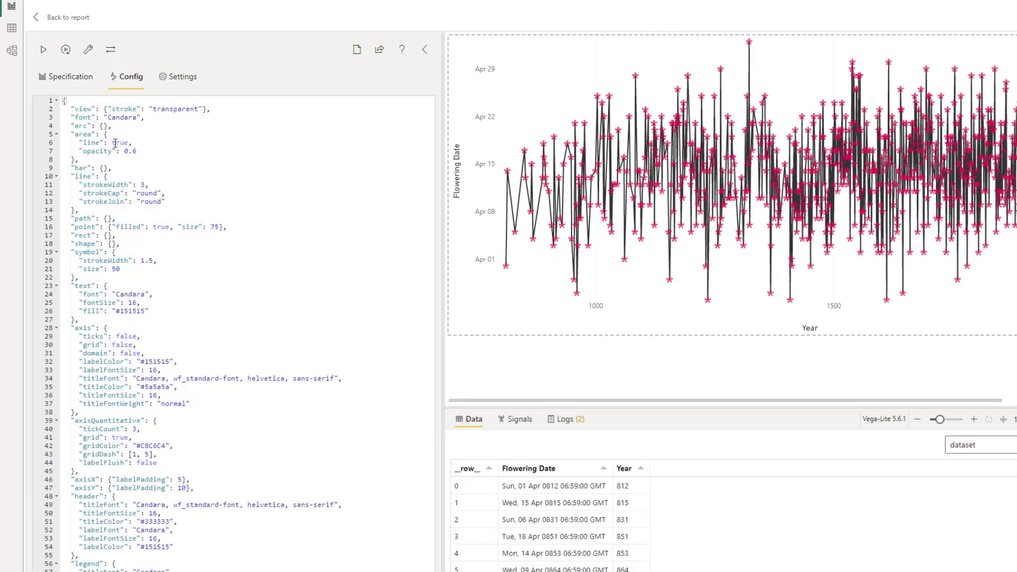
# Step: Check the Candara font in the config, then go back to the report page
pyautogui.click(108, 118)
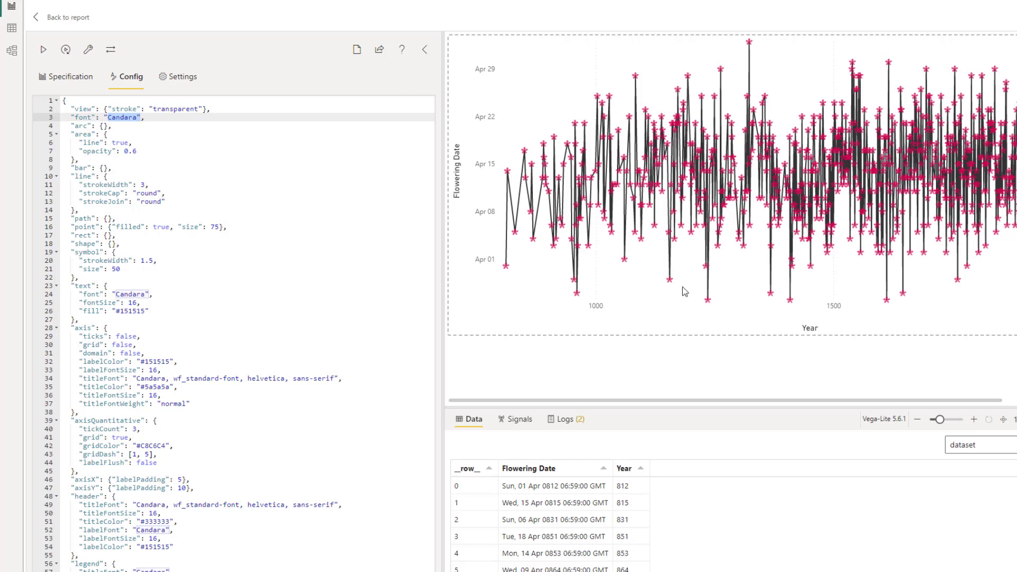
pyautogui.moveTo(612, 312)
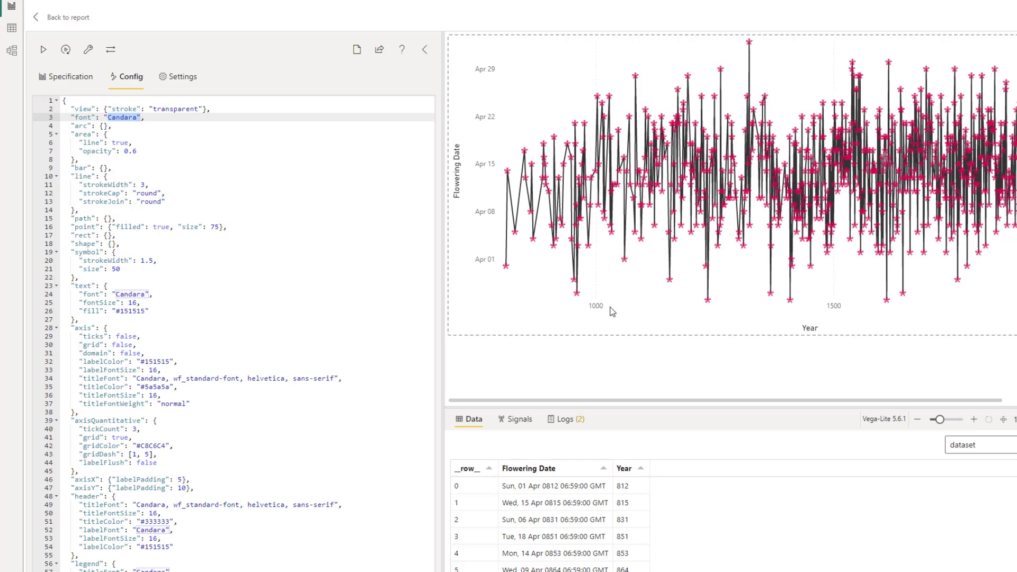
pyautogui.moveTo(799, 308)
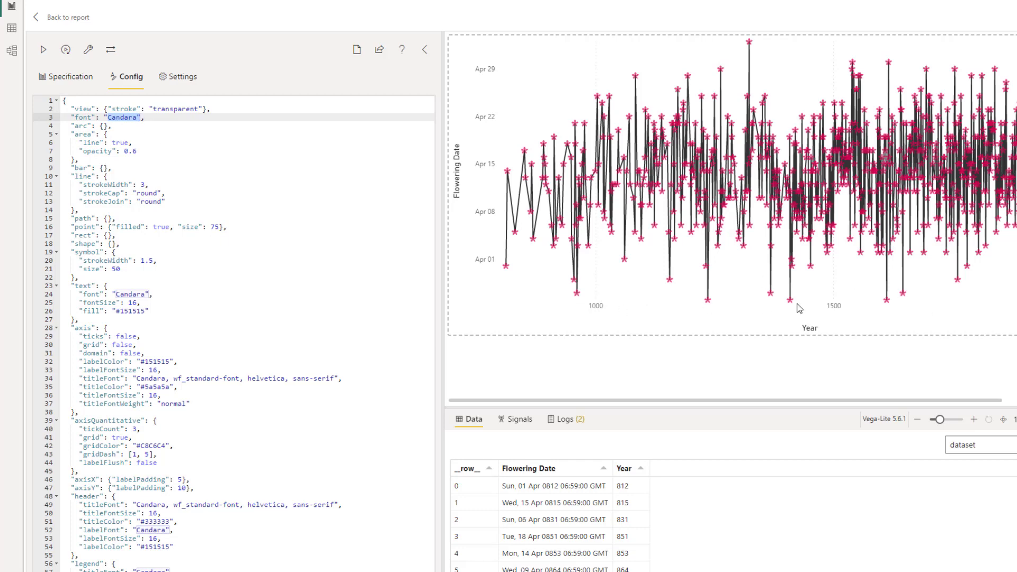
pyautogui.moveTo(482, 154)
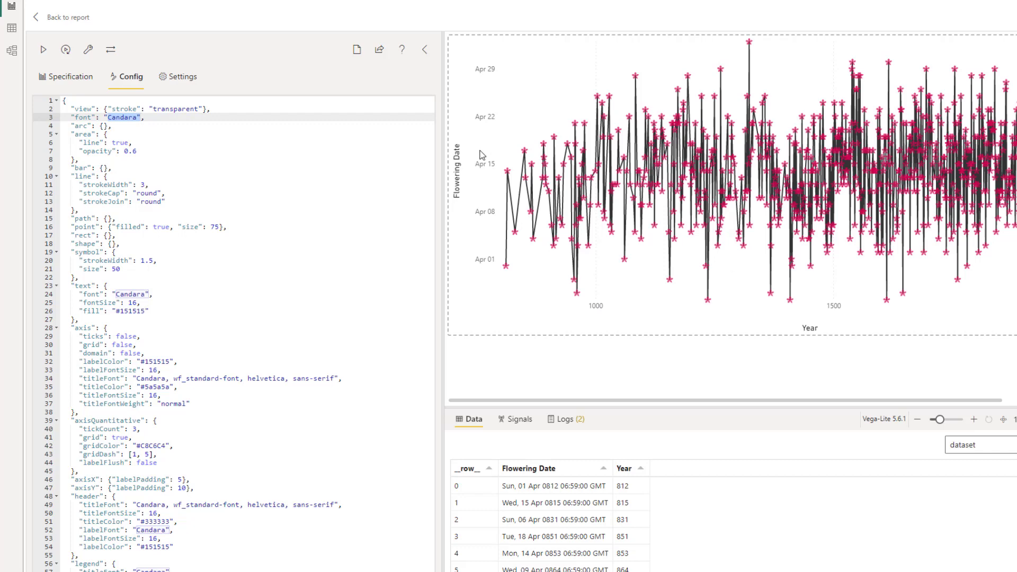
pyautogui.moveTo(117, 261)
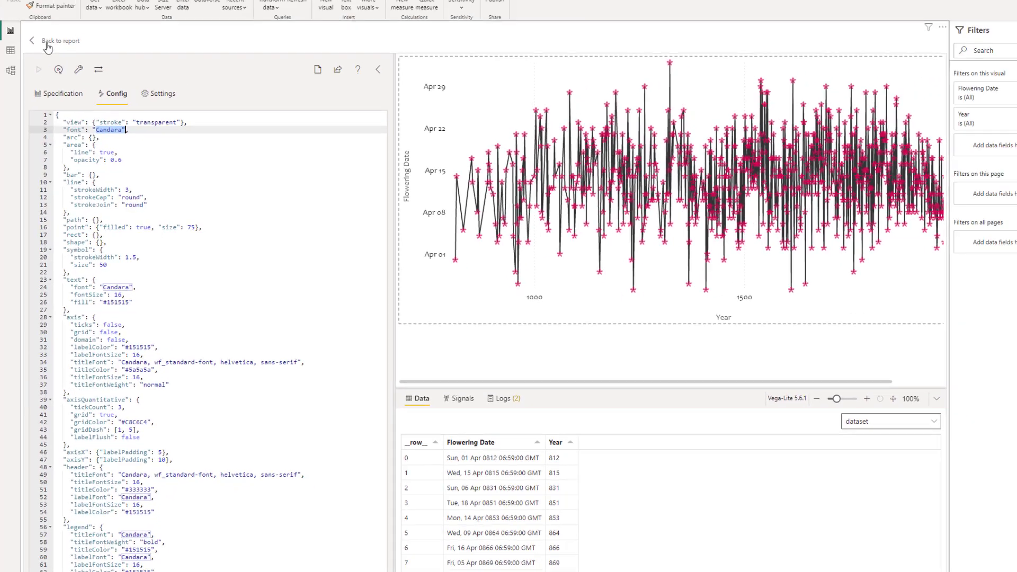
pyautogui.click(60, 40)
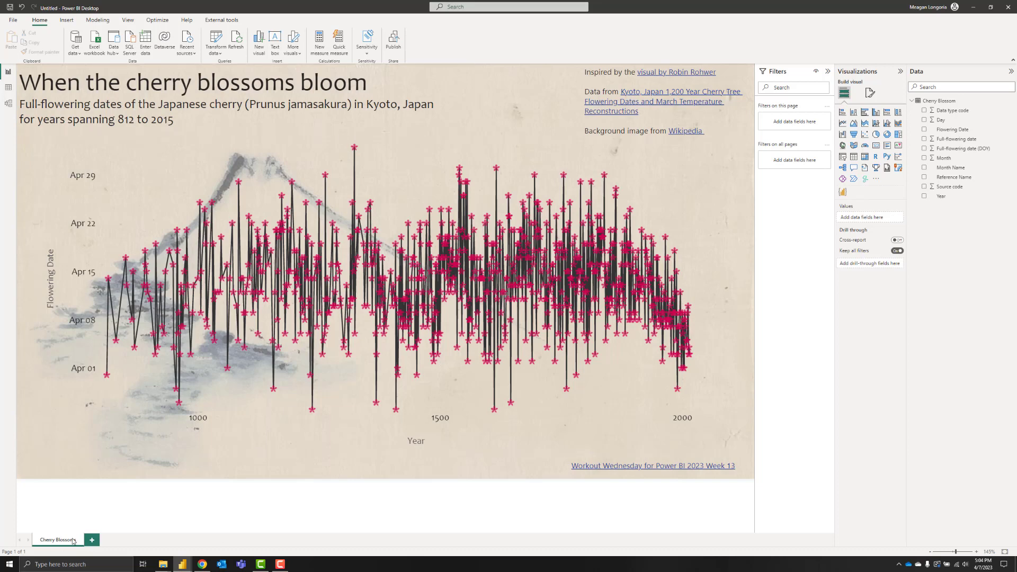
pyautogui.moveTo(57, 540)
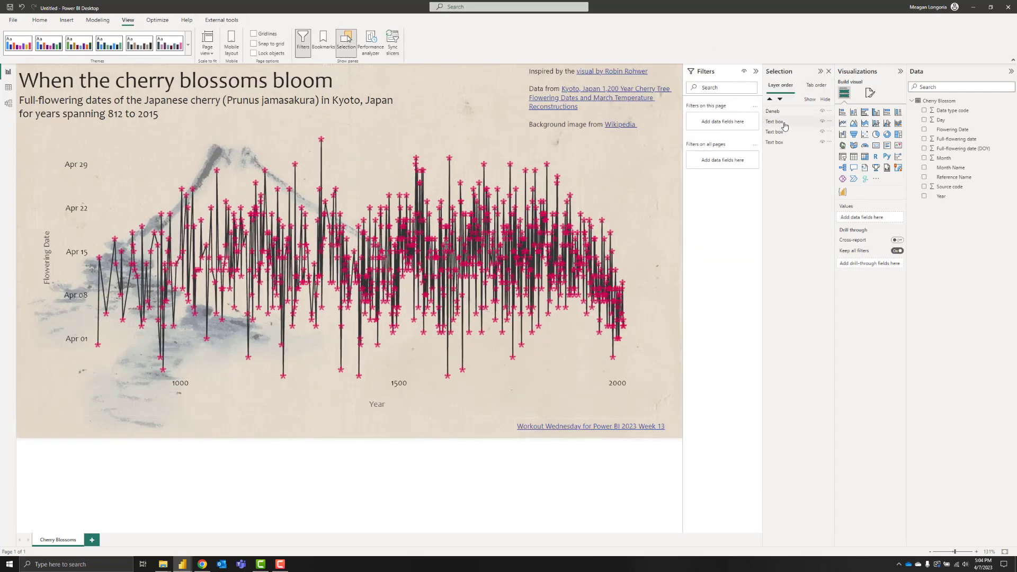
# Step: Reorder tab order: two text boxes, then the Deneb chart, then the last text box
pyautogui.click(774, 146)
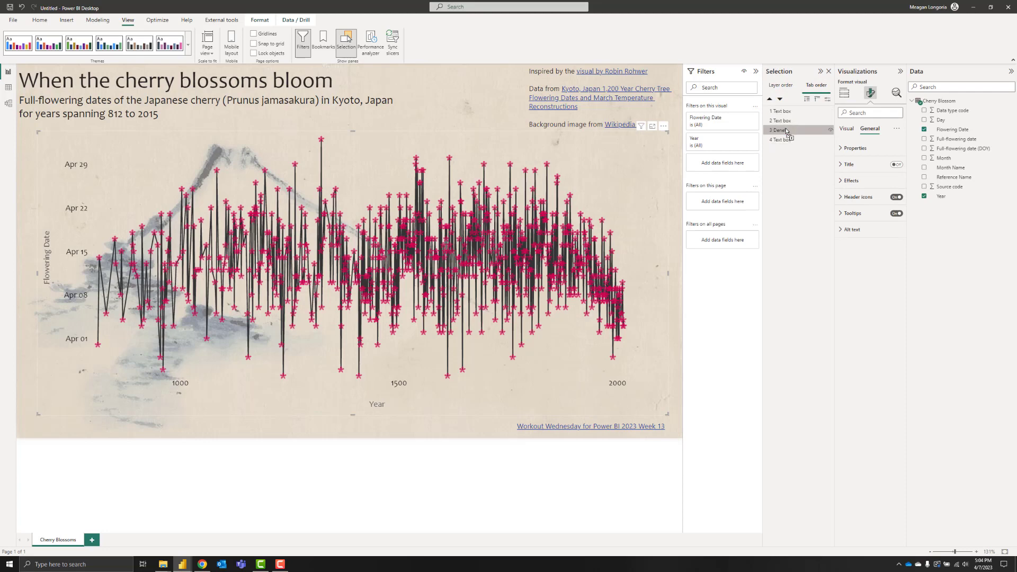
pyautogui.click(780, 111)
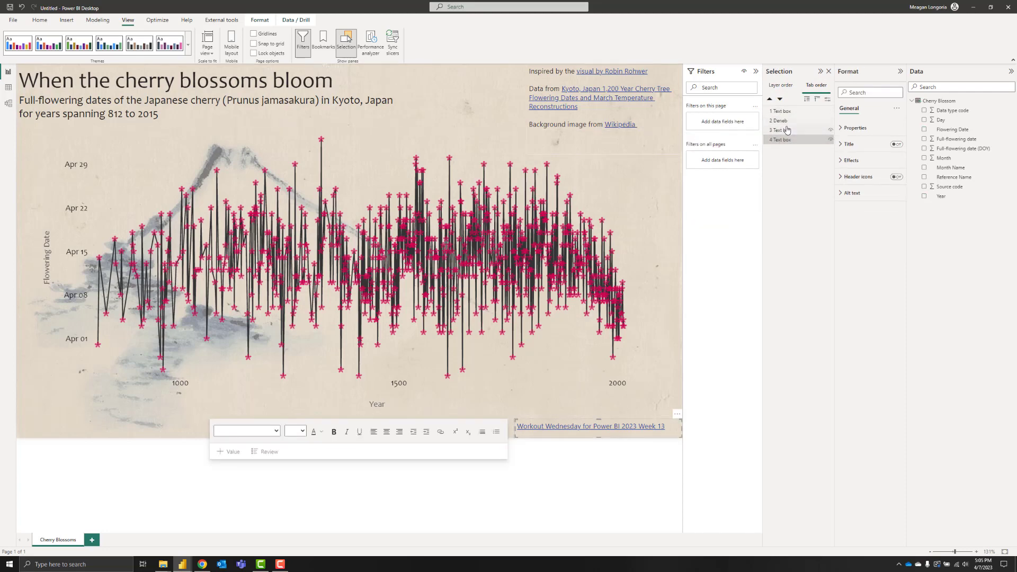
pyautogui.click(780, 131)
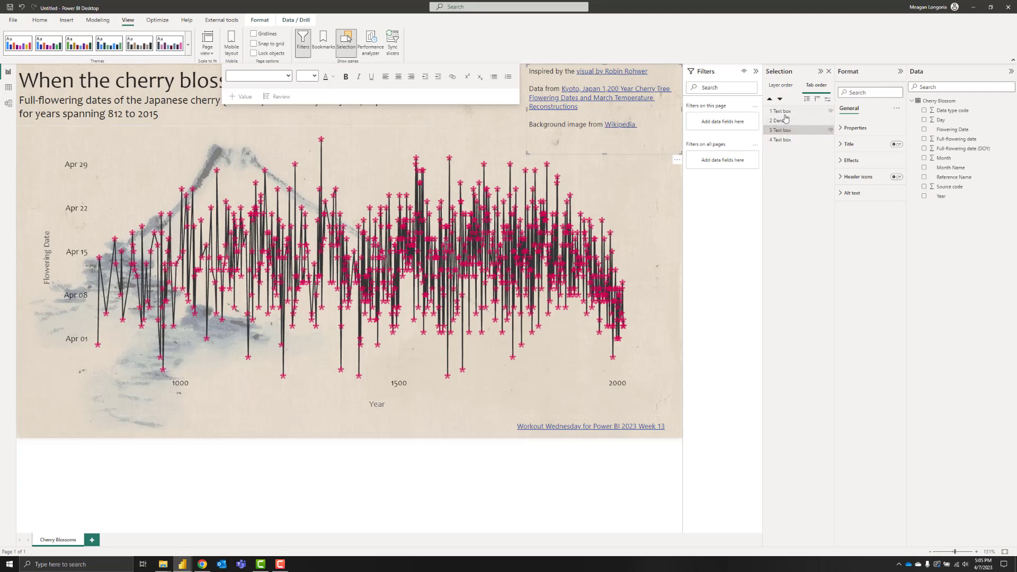
pyautogui.click(780, 110)
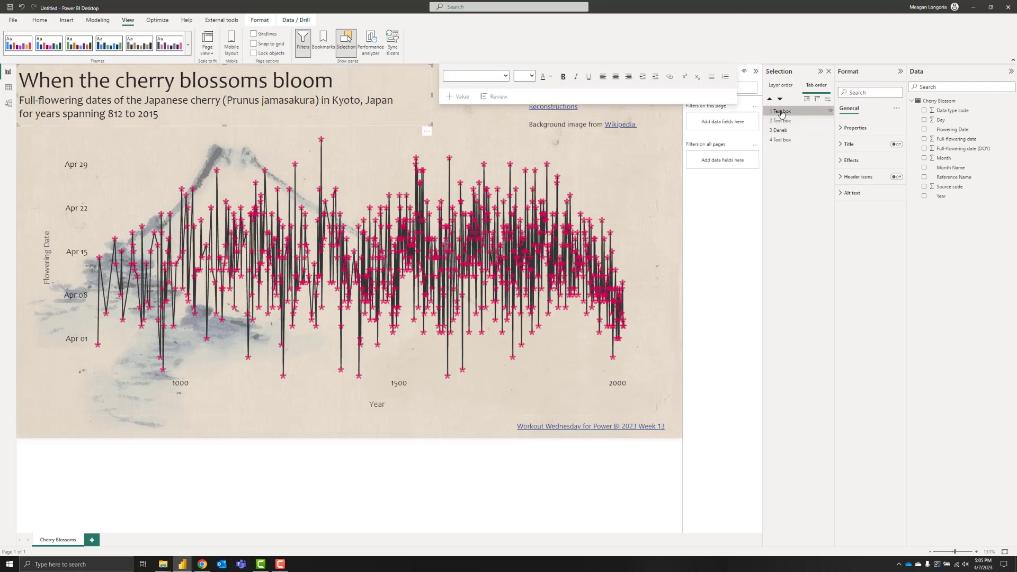